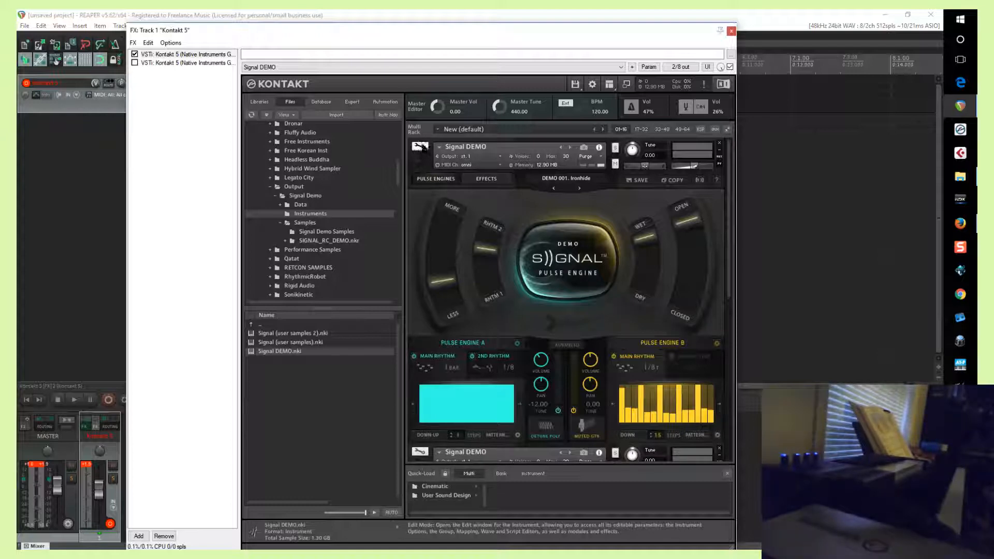
Enter Kontakt edit mode for Signal DEMO, show Group and Mapping editors without Wave Editor, and select its zones.
left_click(420, 151)
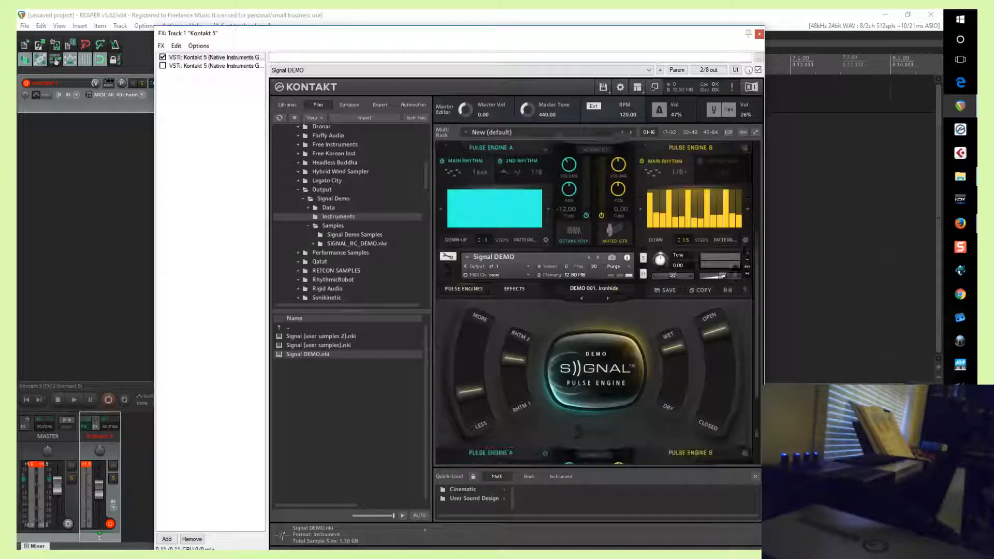
left_click(447, 153)
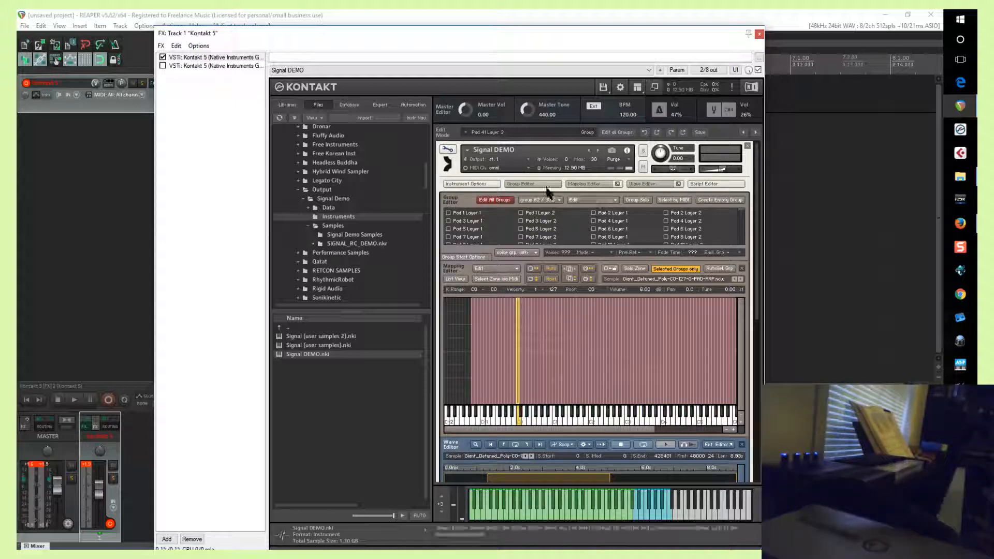
left_click(532, 184)
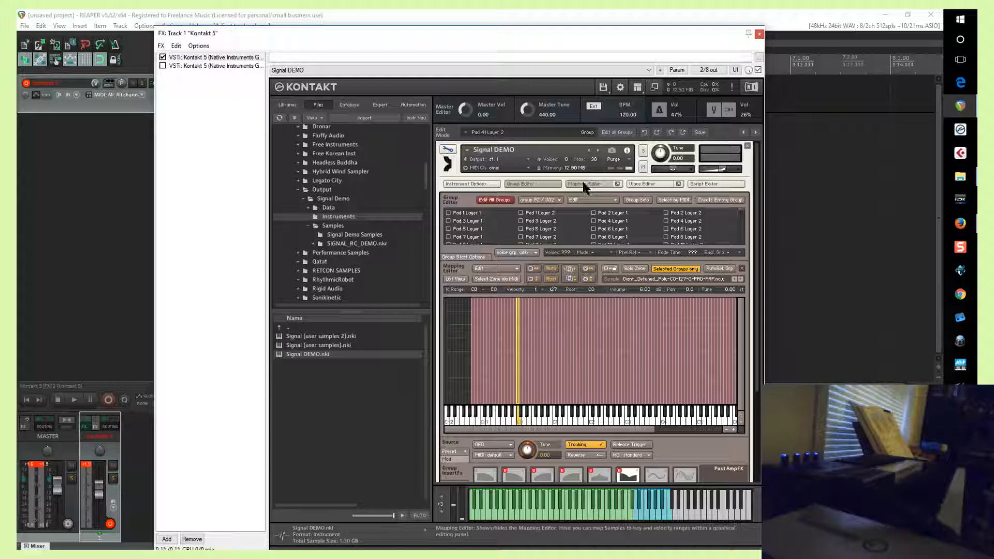
left_click(494, 200)
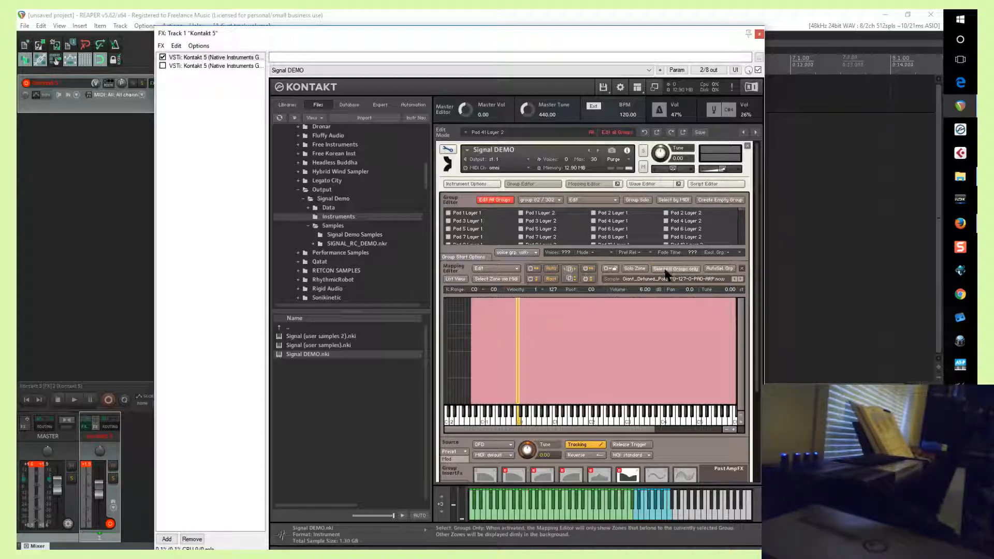
left_click(674, 269)
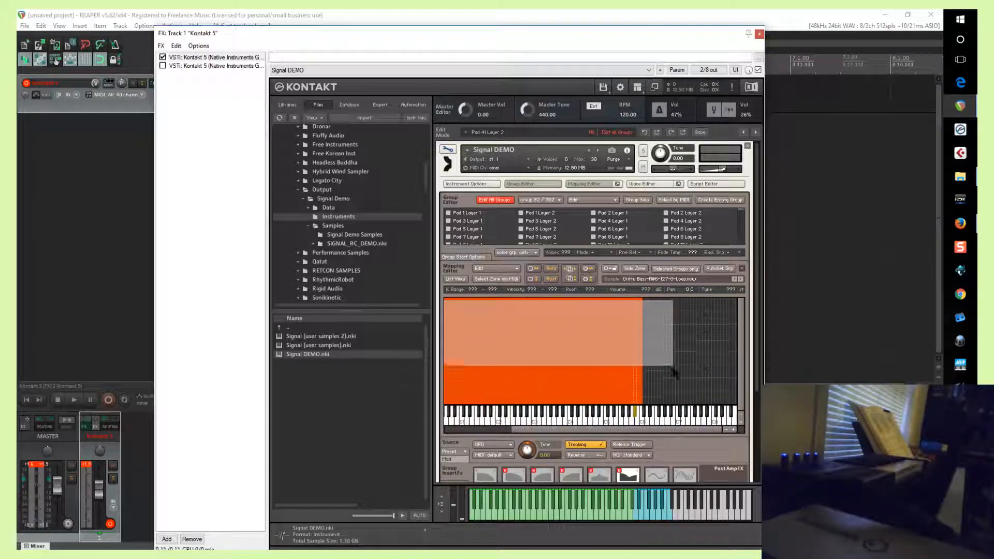
Bring up the zone actions menu for the selected Signal DEMO zones.
right_click(571, 356)
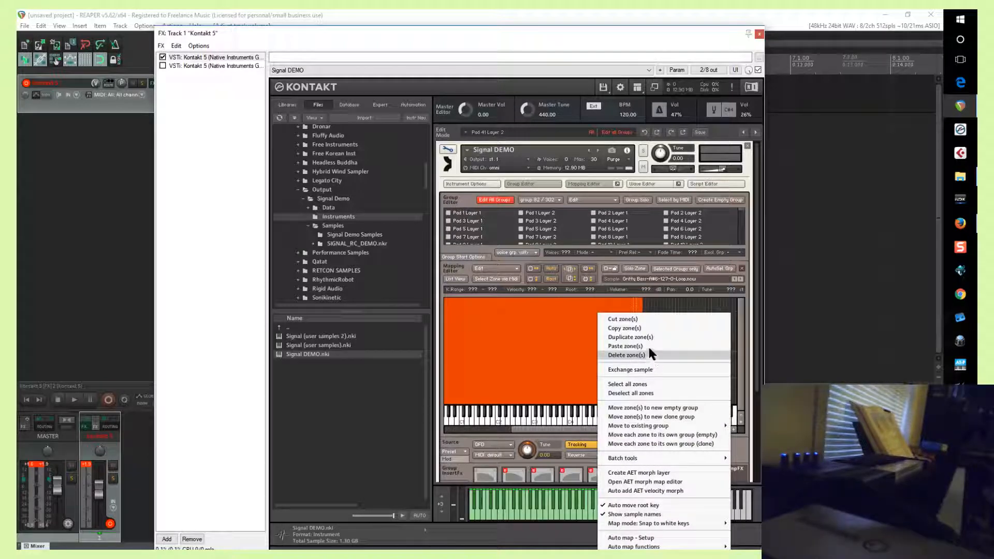
mouse_move(566, 341)
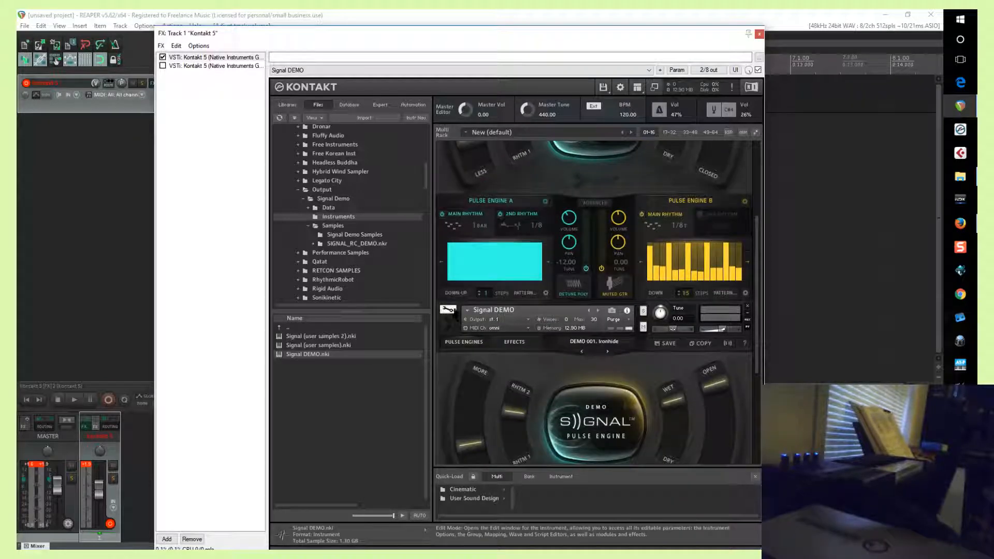
left_click(448, 149)
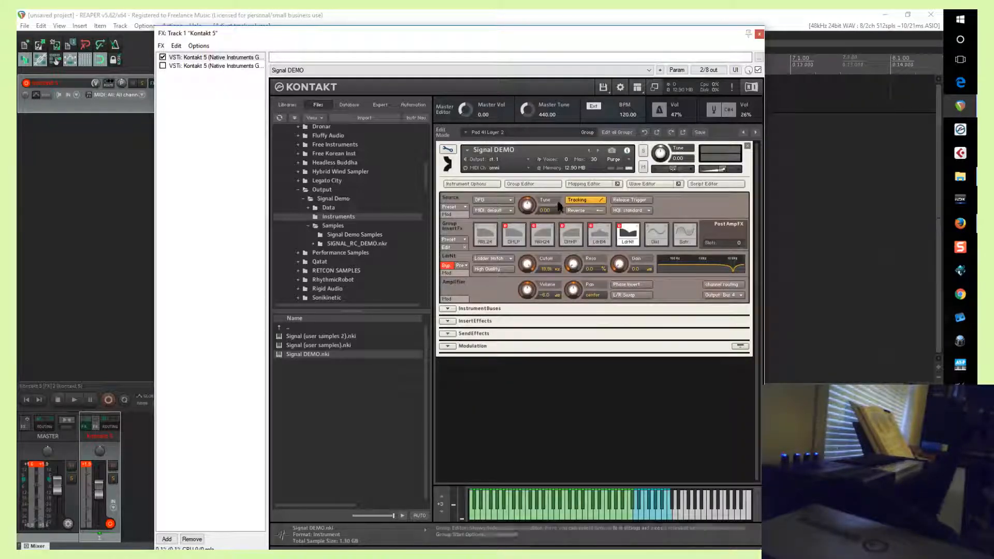
left_click(533, 184)
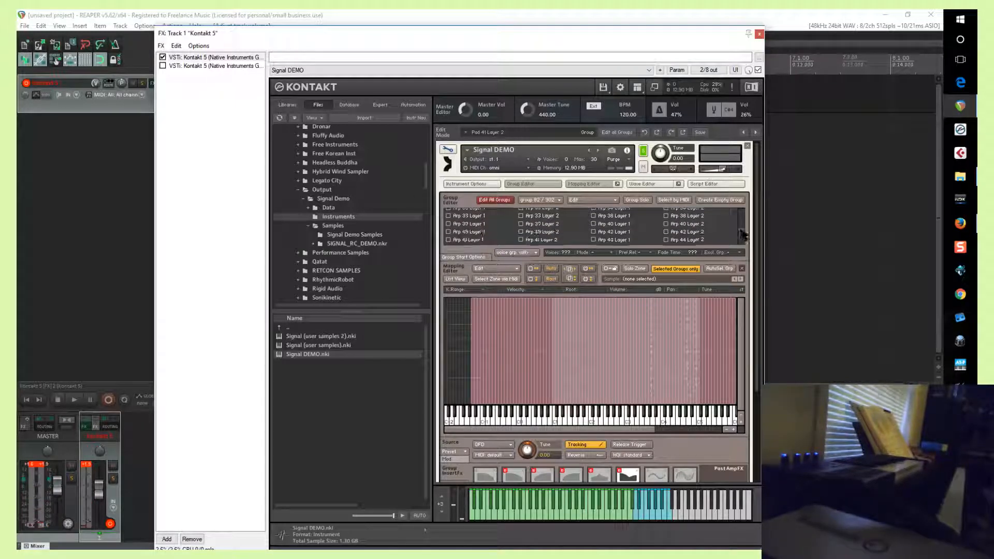
scroll("down", 3)
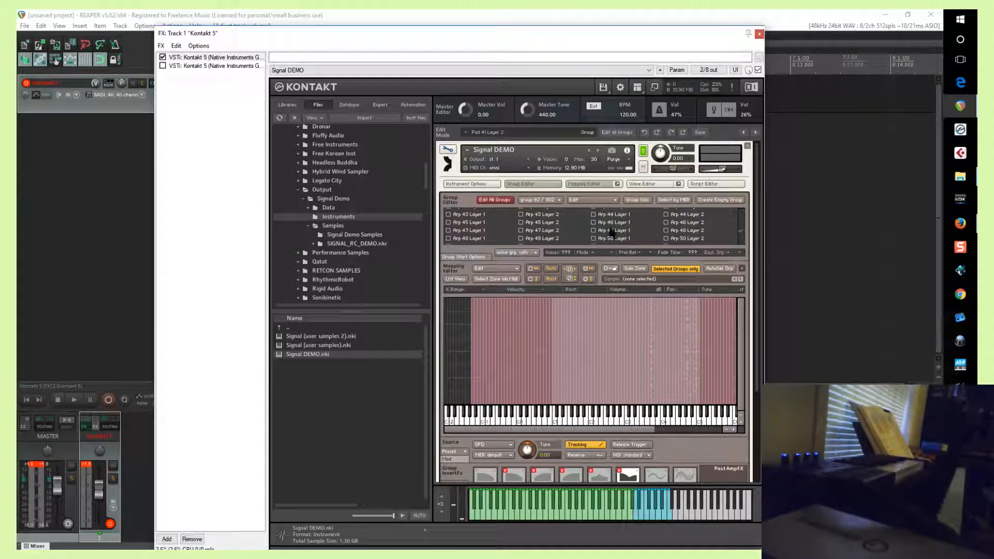
left_click(627, 222)
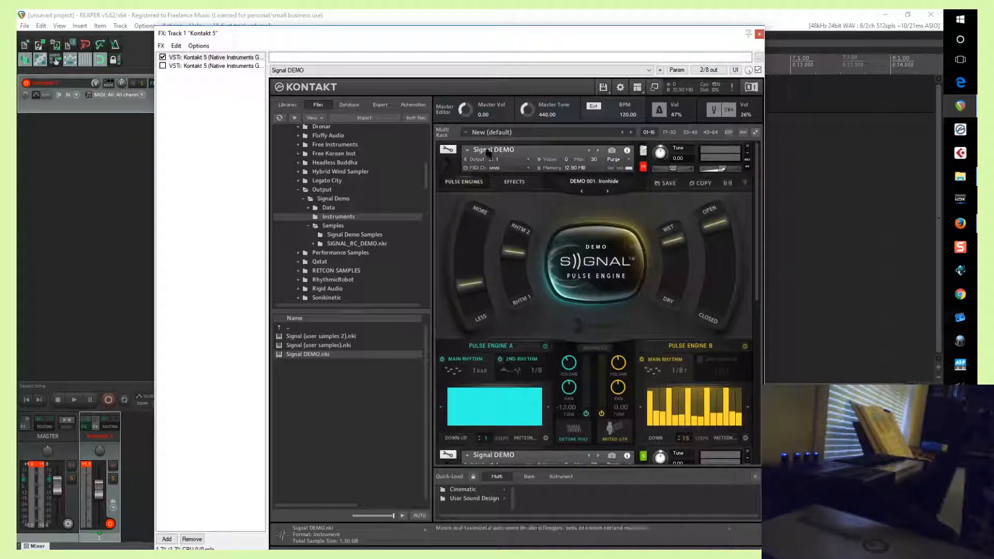
Purge the instrument's empty groups from the Group Editor, leaving only Loop 47 Layer 2.
left_click(449, 151)
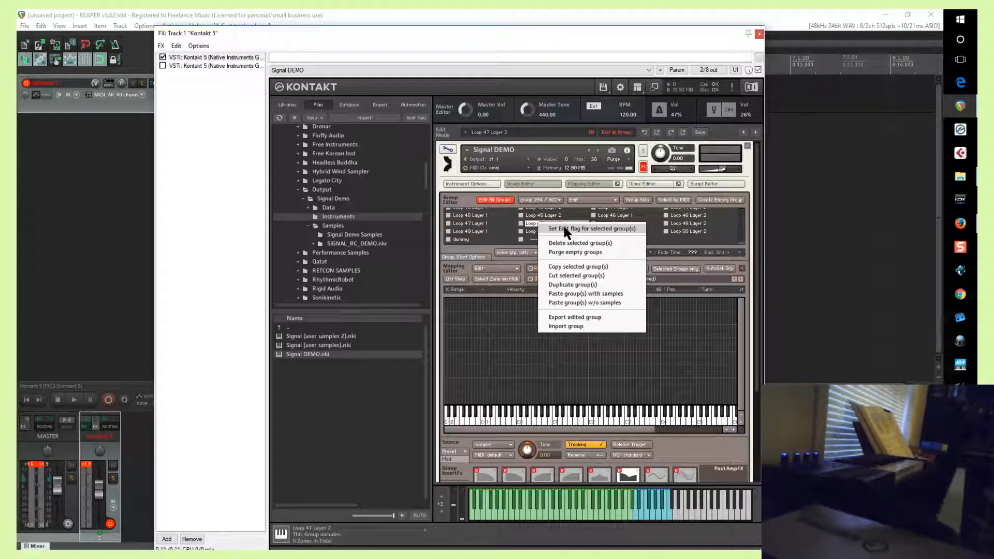
left_click(590, 228)
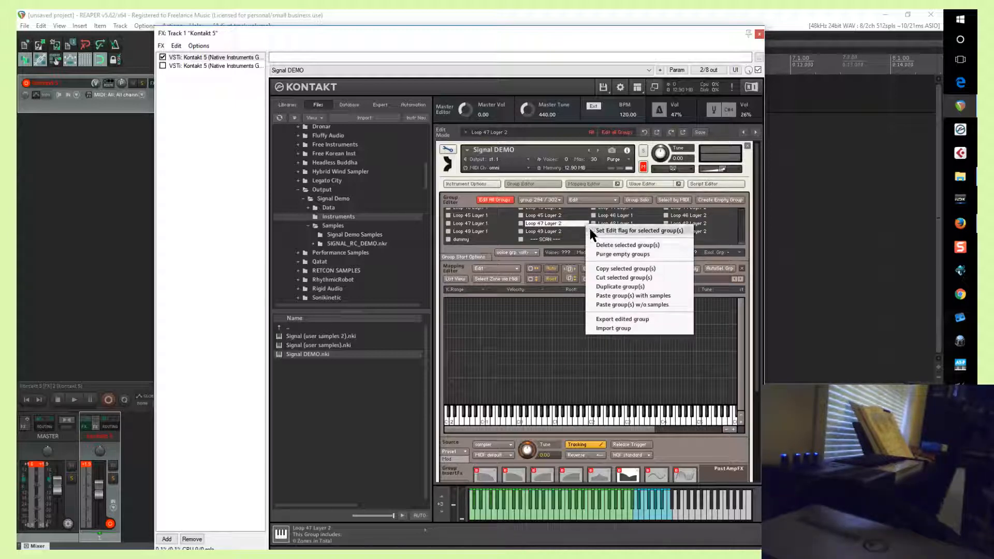
mouse_move(653, 263)
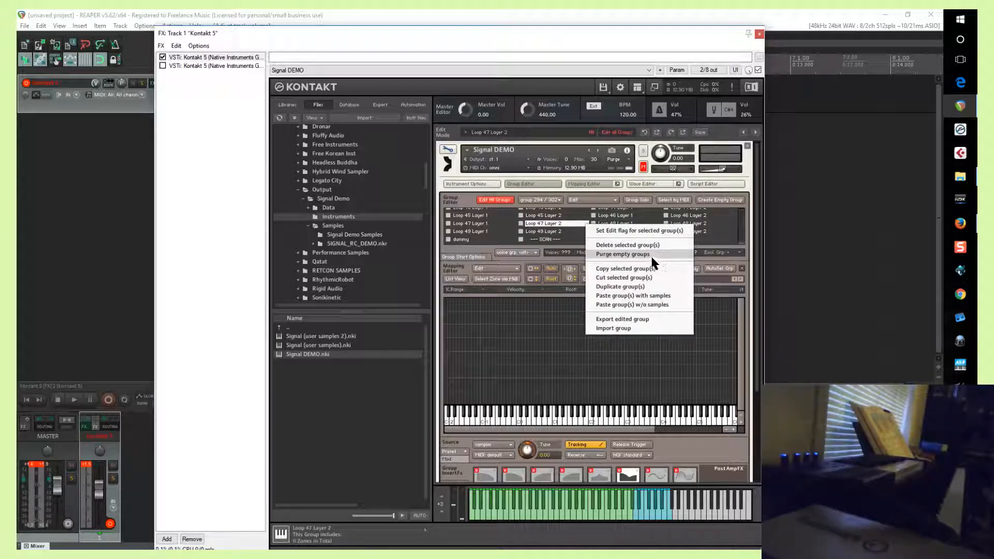
left_click(623, 255)
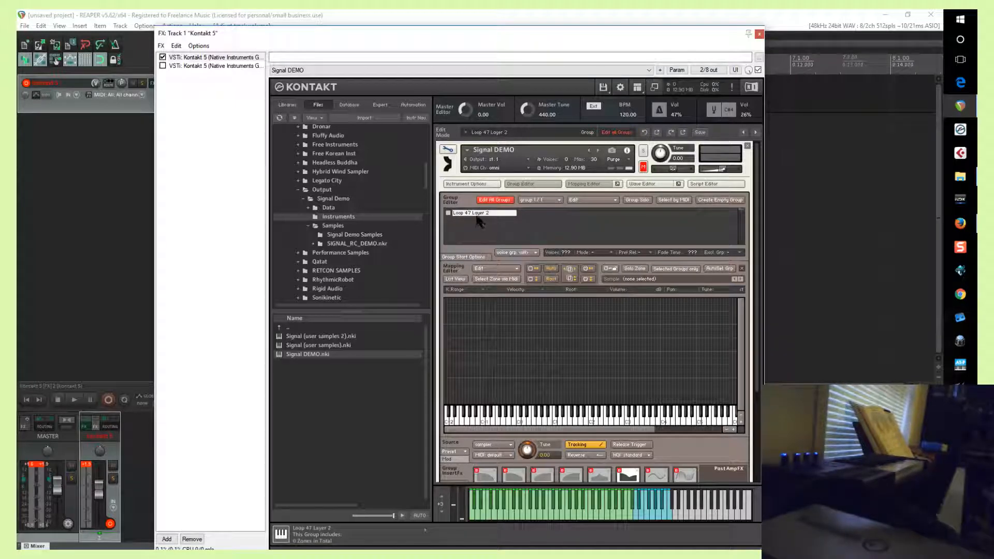
right_click(479, 218)
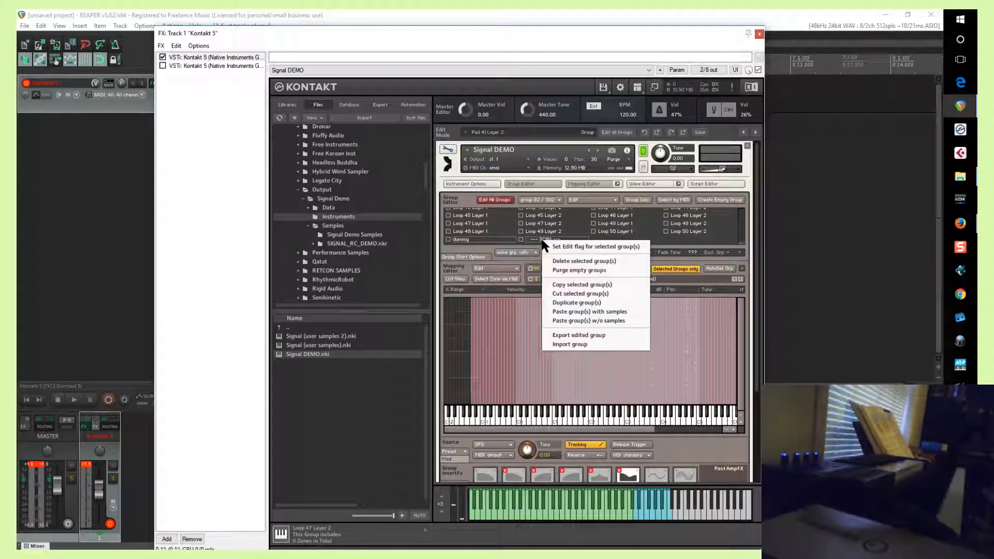
mouse_move(609, 278)
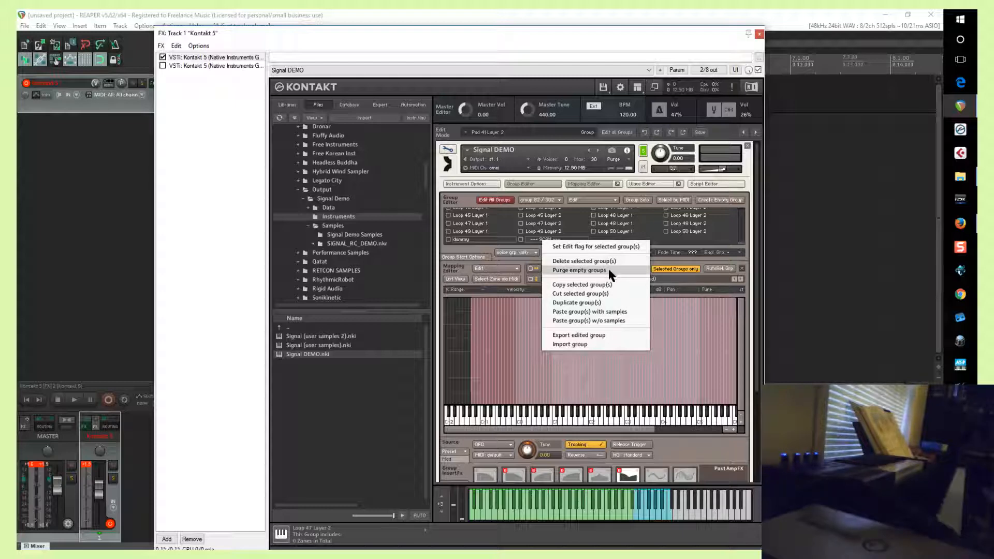
left_click(583, 261)
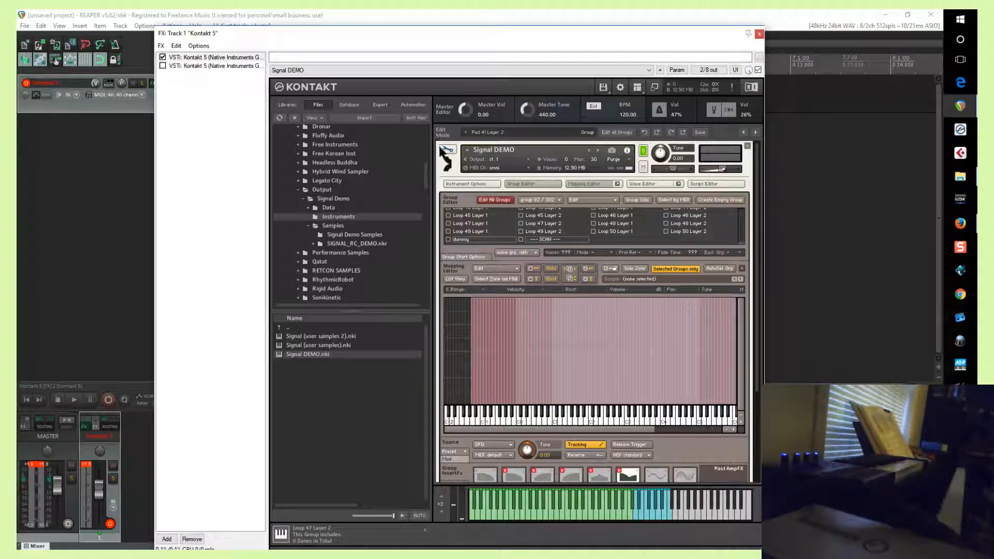
left_click(478, 213)
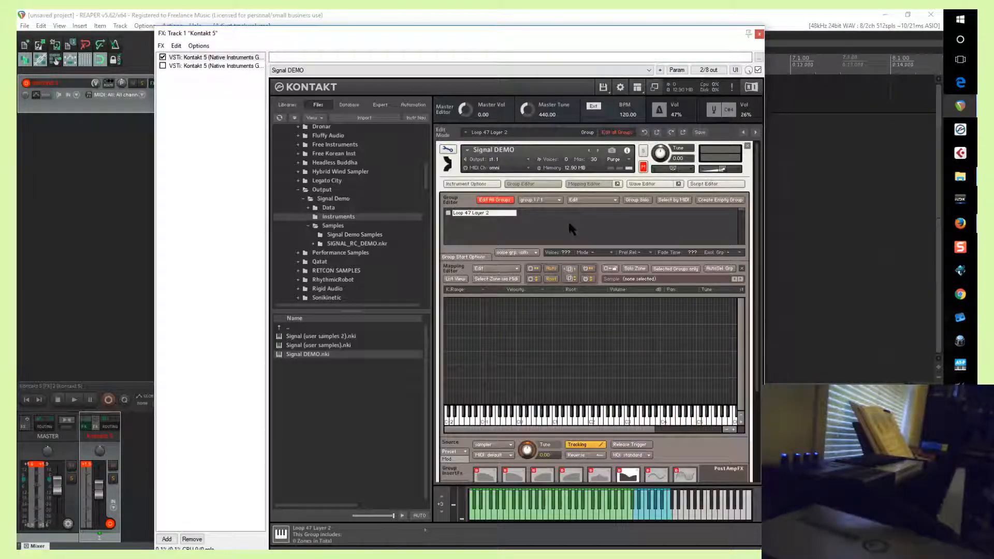
Paste the copied Pad 41, Arp and dummy groups without samples, then delete Loop 47 Layer 2.
right_click(571, 228)
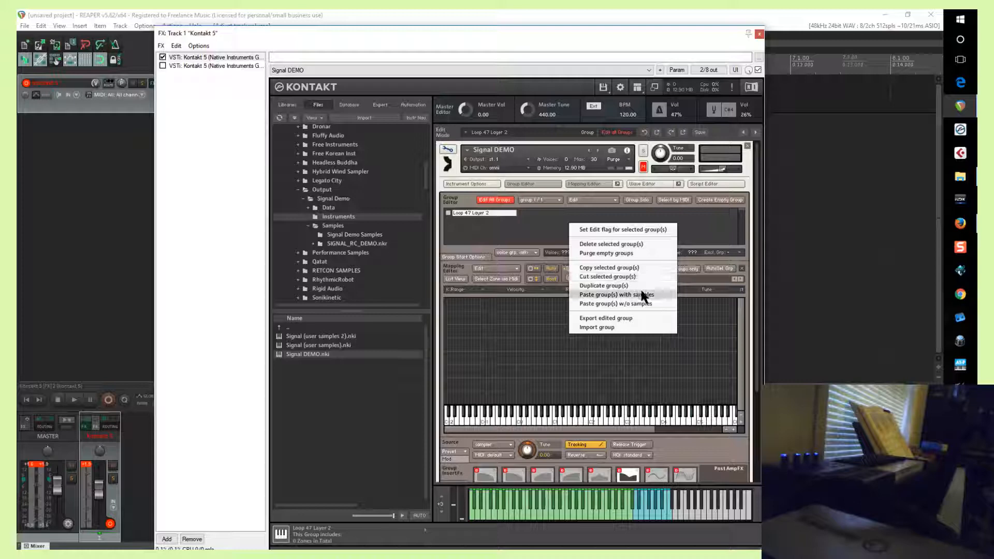
mouse_move(619, 297)
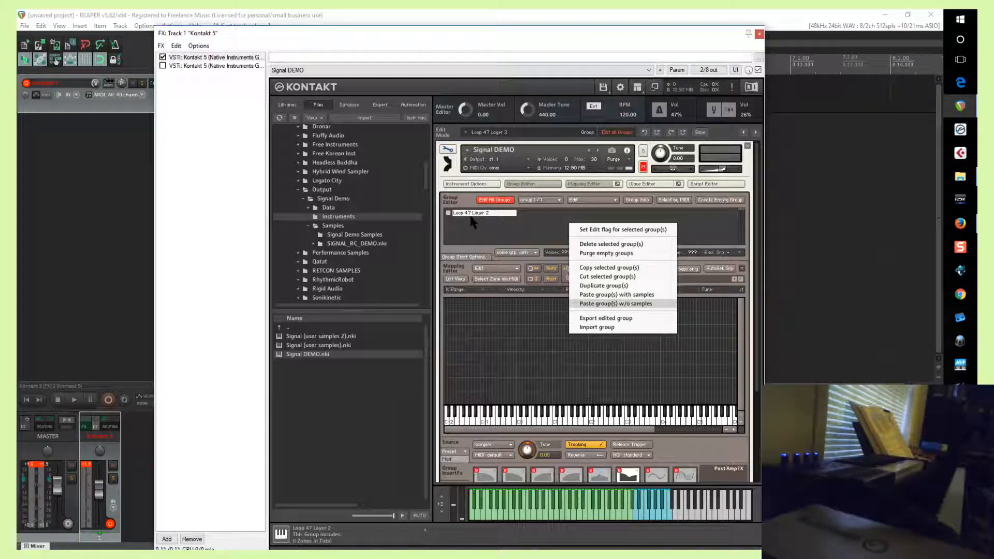
left_click(615, 303)
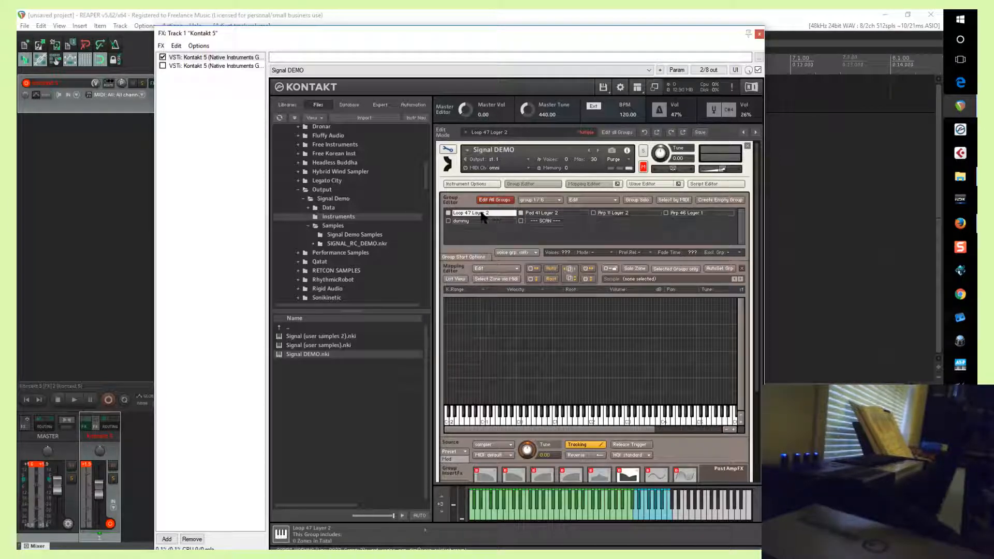
right_click(482, 213)
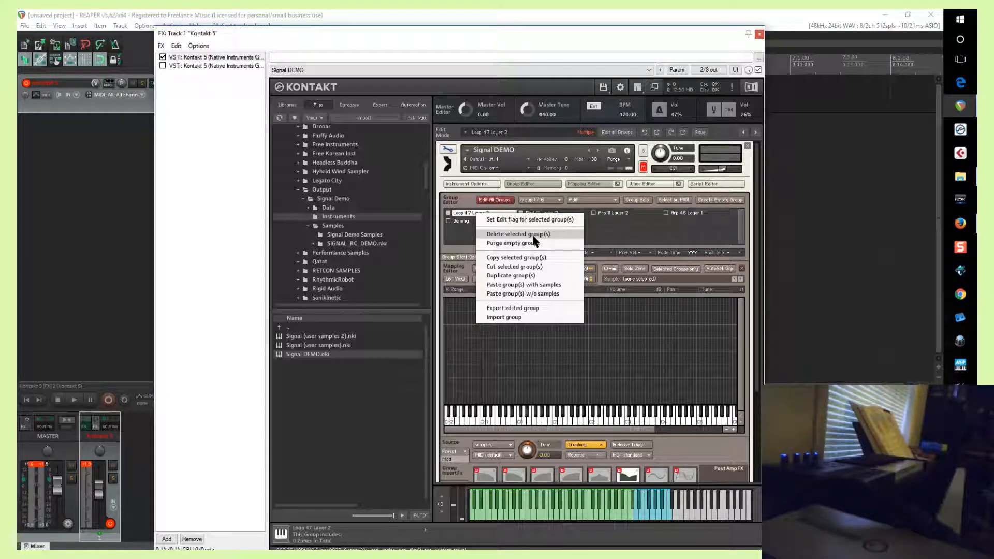
mouse_move(516, 267)
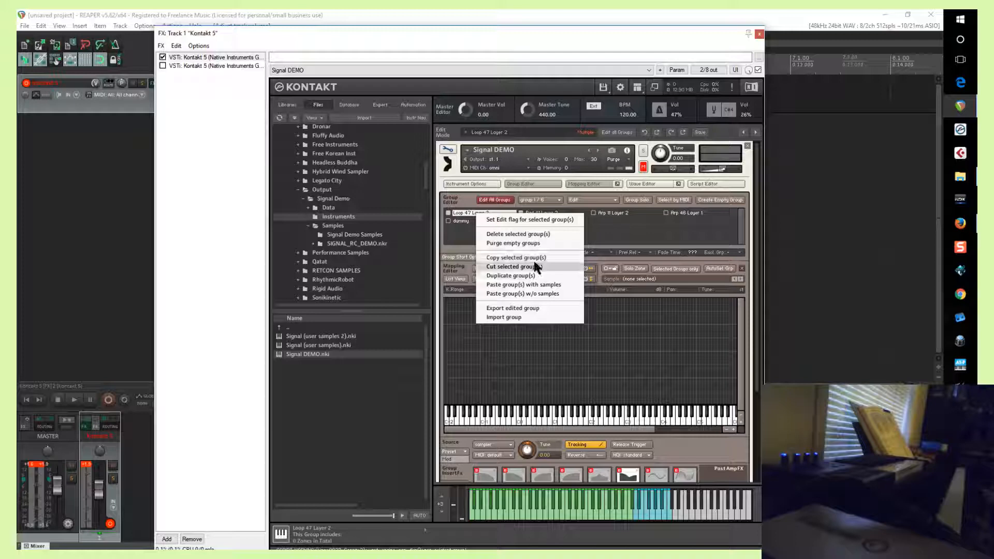
mouse_move(511, 275)
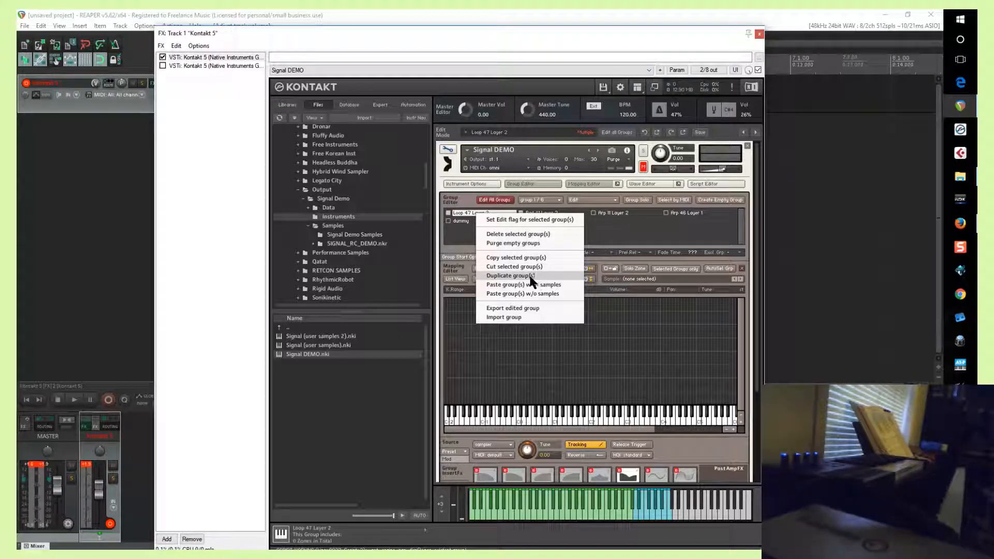
left_click(511, 275)
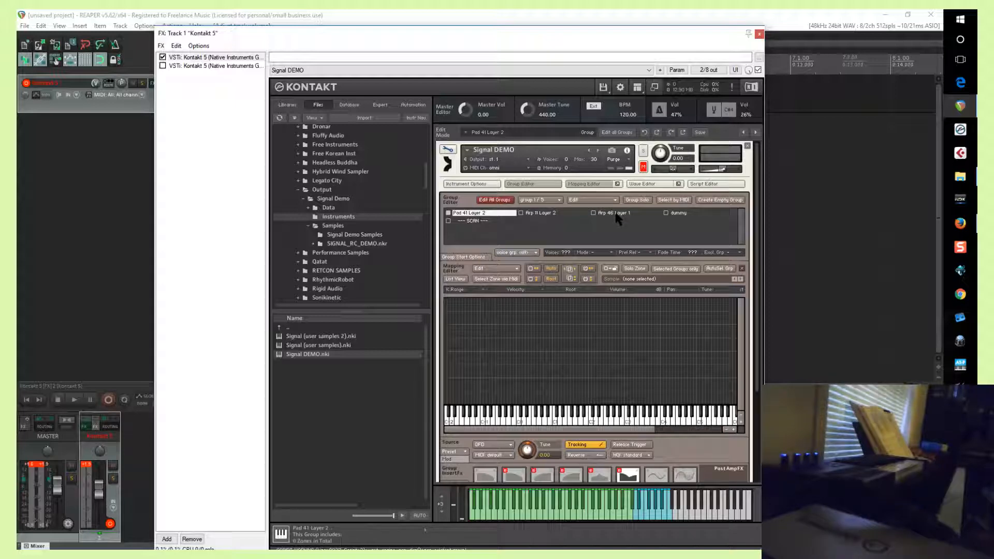
Delete the Pad 41 Layer 2 group, leaving Arp 9, Arp 46, dummy and SCRN.
left_click(538, 213)
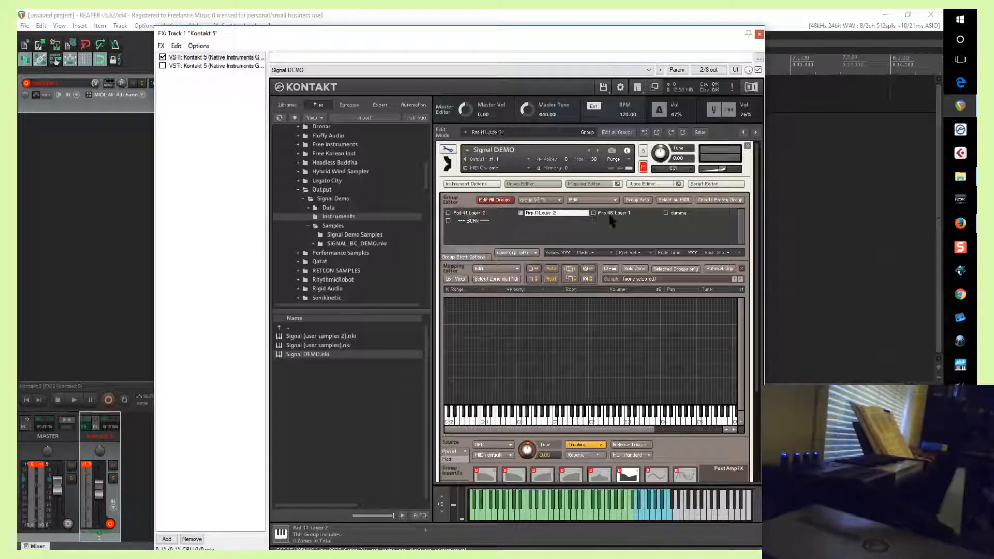
left_click(481, 212)
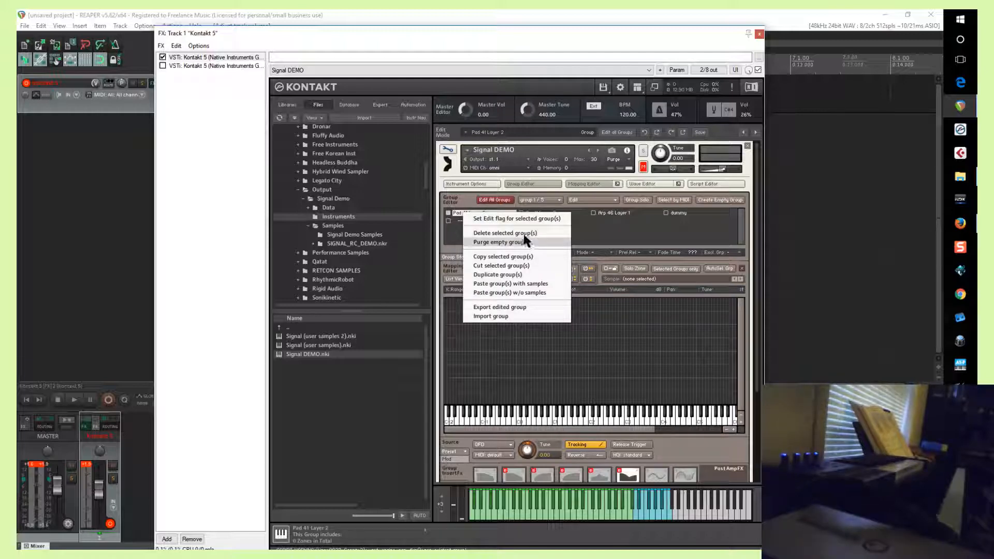
left_click(505, 233)
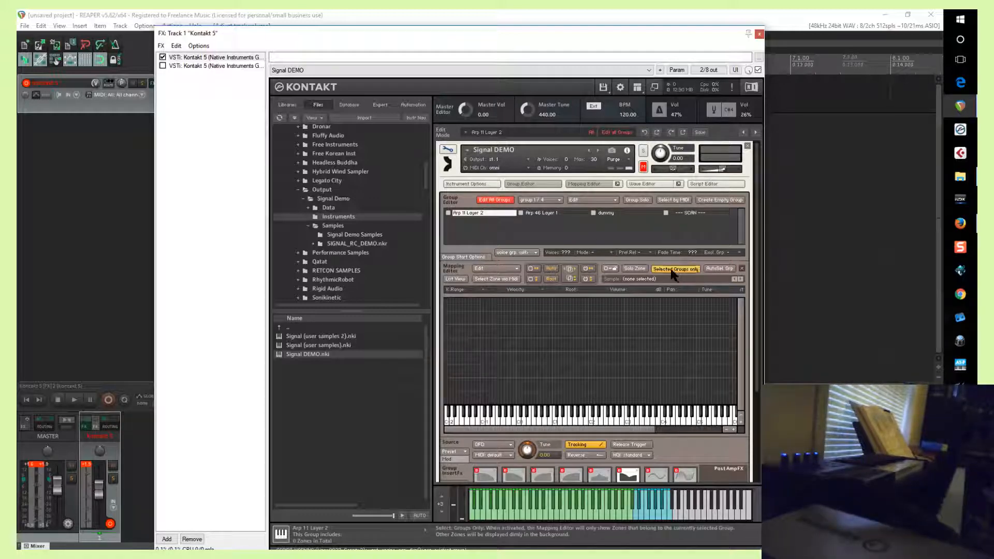
Select the Arp 46 Layer 1 group and return to Signal DEMO's Pulse Engine performance panel.
left_click(675, 268)
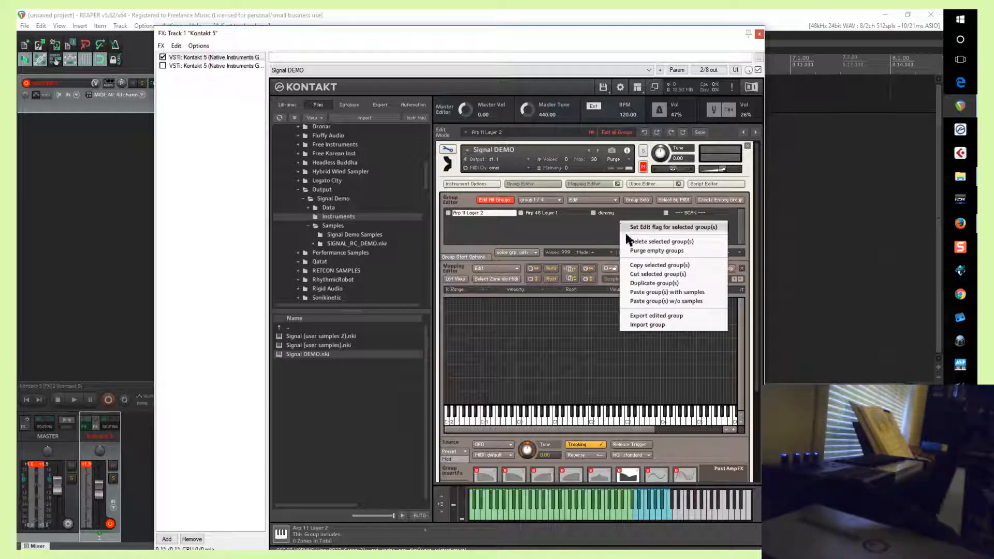
mouse_move(660, 265)
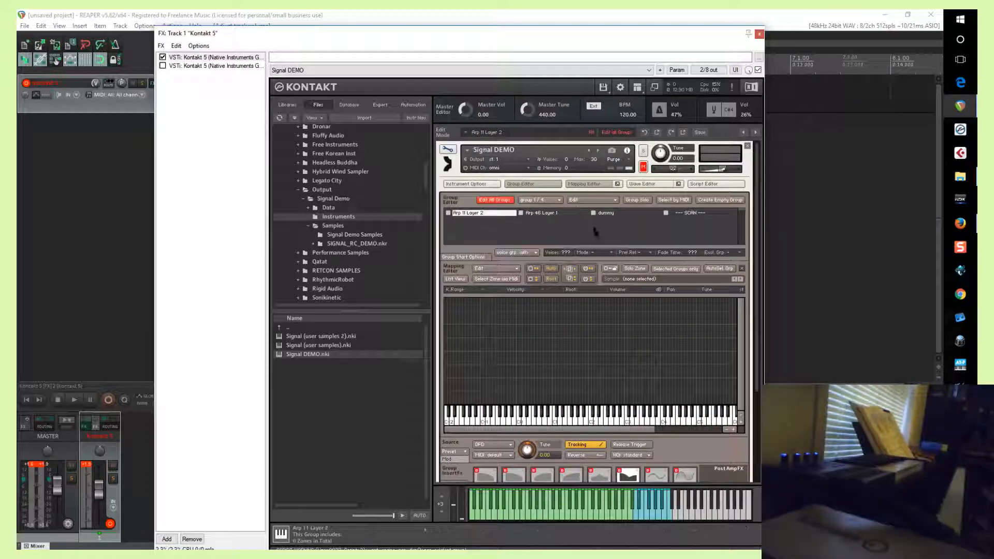
left_click(555, 212)
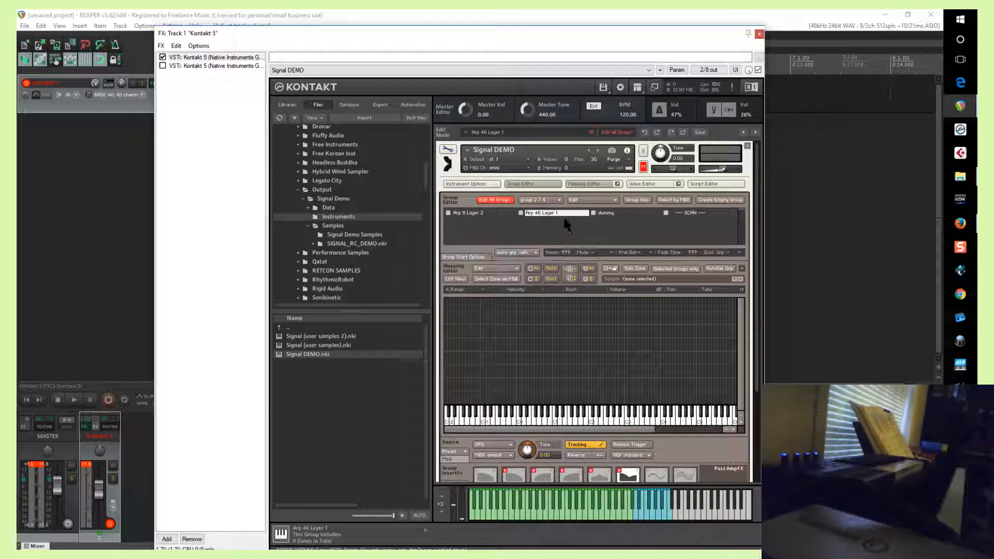
mouse_move(536, 231)
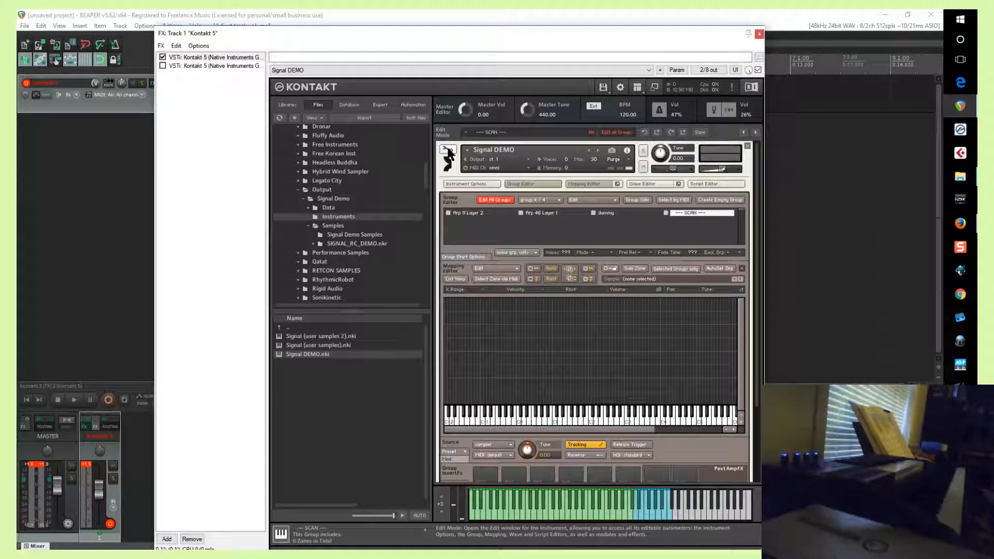
left_click(448, 149)
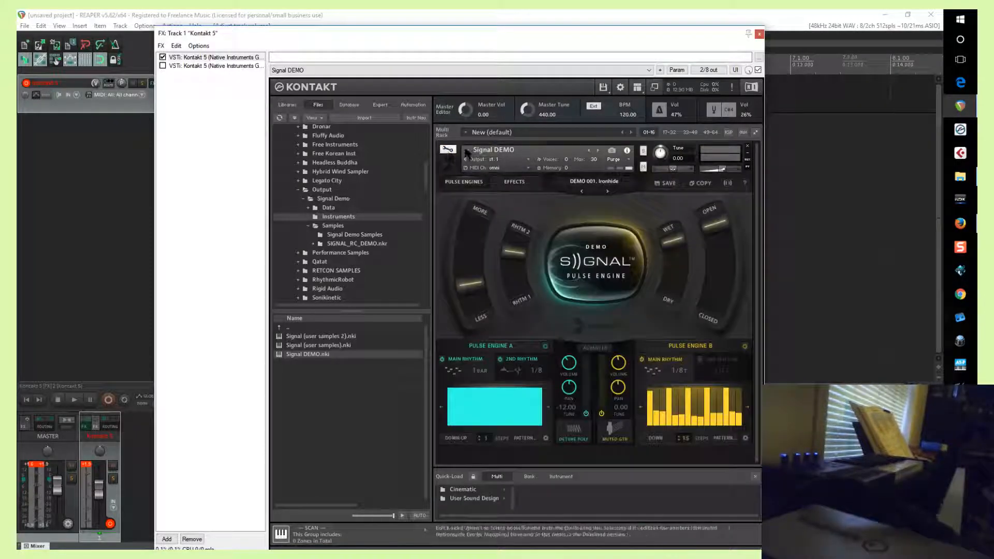
Save the instrument as Signal DEMO (empty).nki in the Signal Demo Instruments folder and select it.
left_click(602, 87)
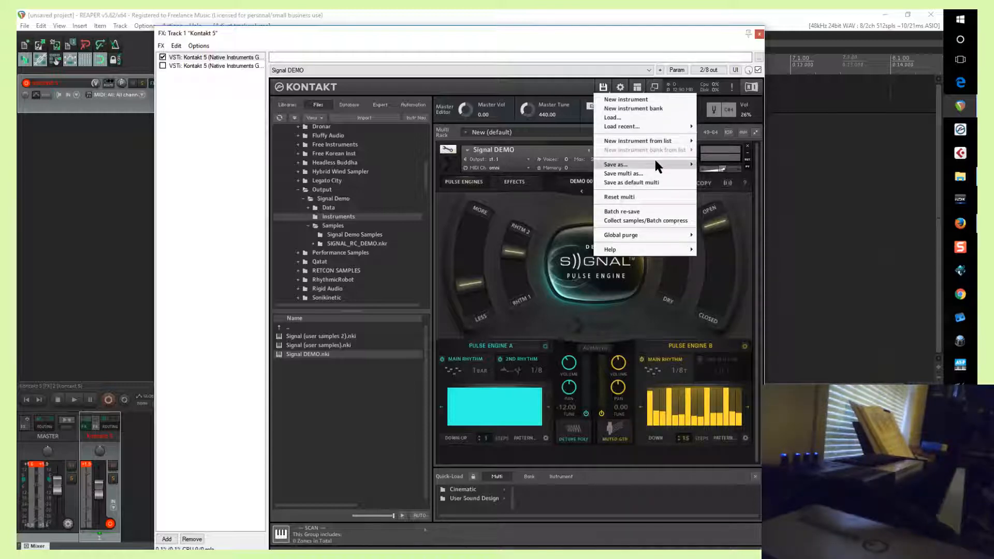
left_click(616, 164)
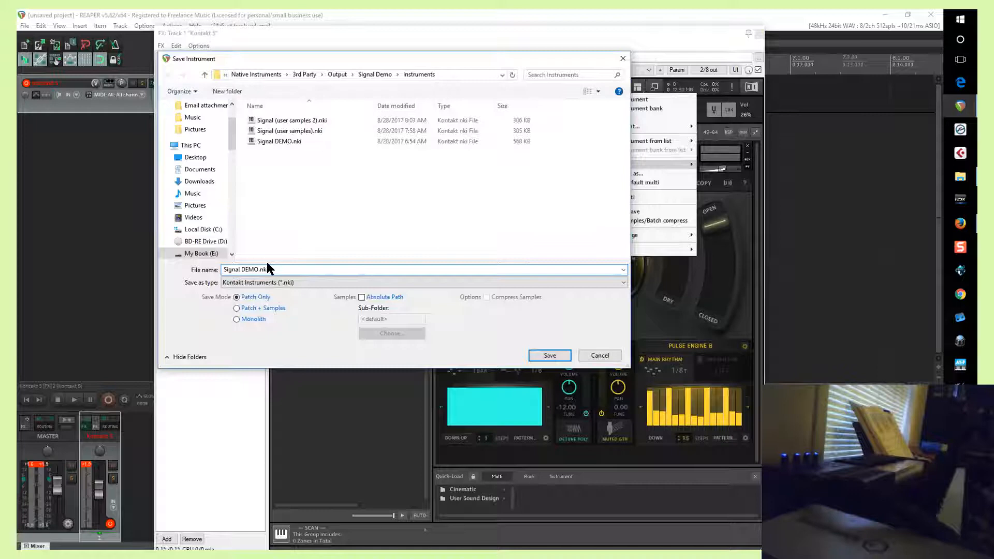
type("(emo)")
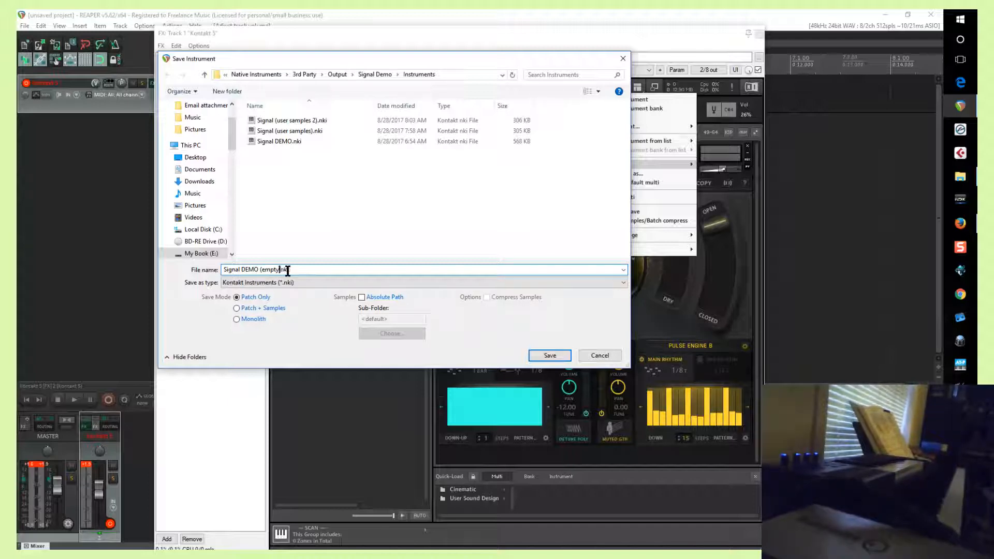
mouse_move(528, 326)
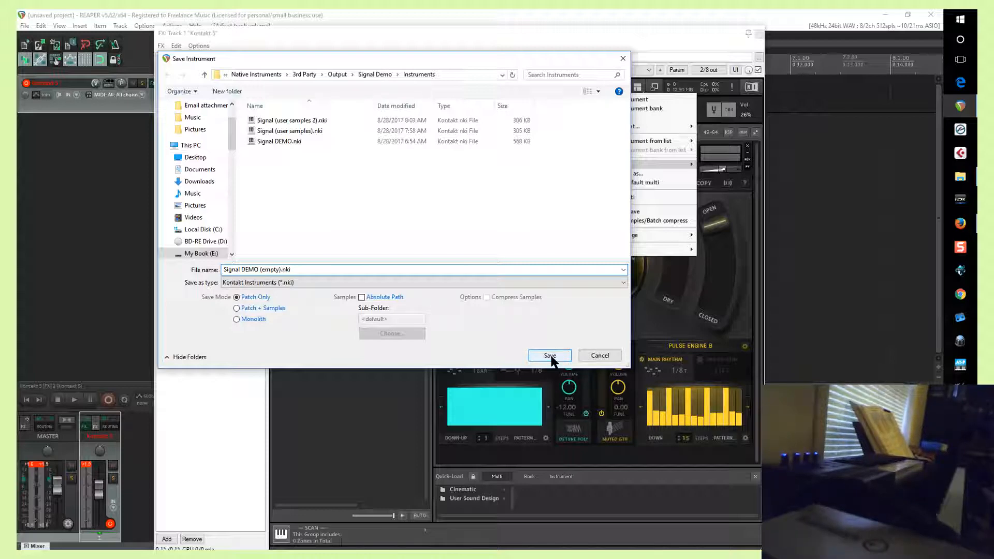
left_click(549, 355)
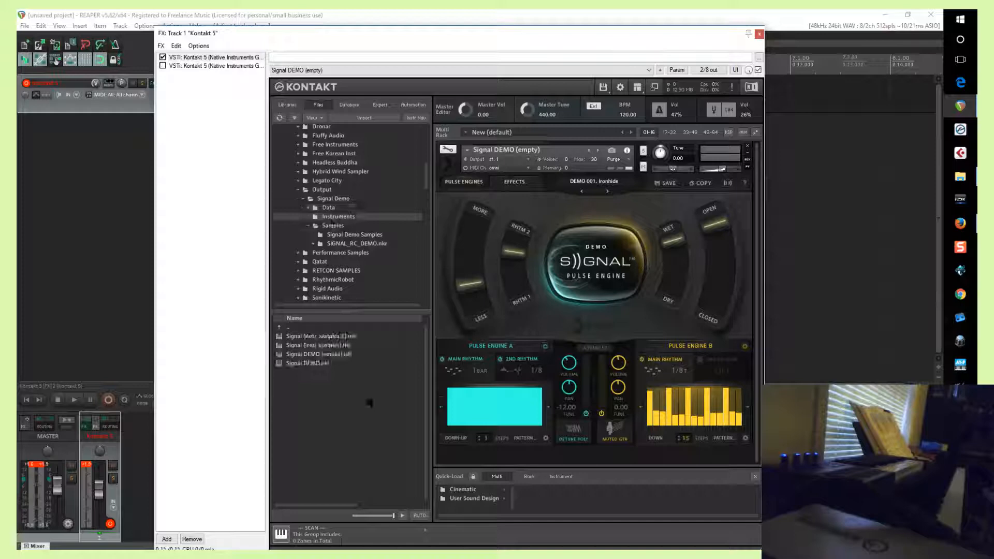
left_click(319, 354)
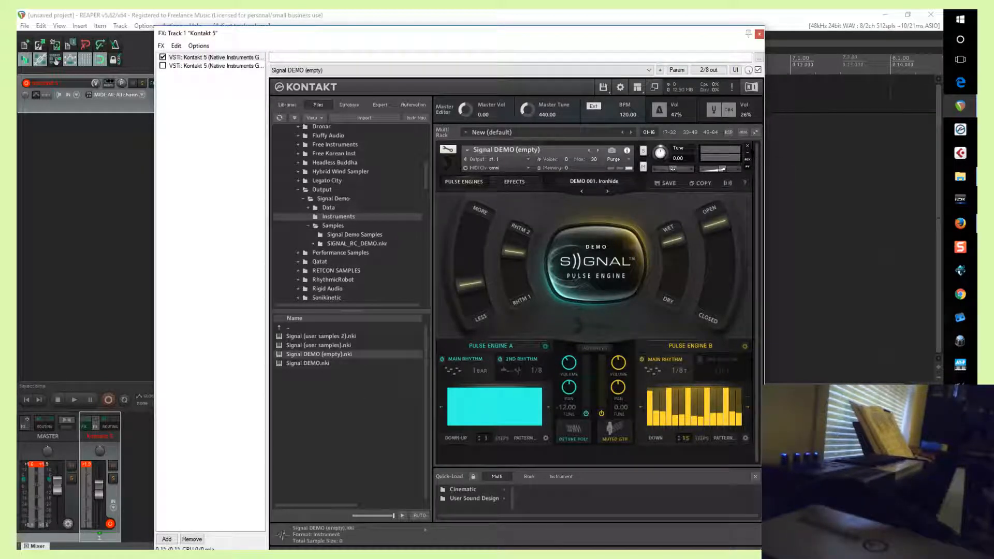
Browse Performance Samples > Angry Brass > Horns Samples and drop a horn sample into the zone map.
double_click(317, 345)
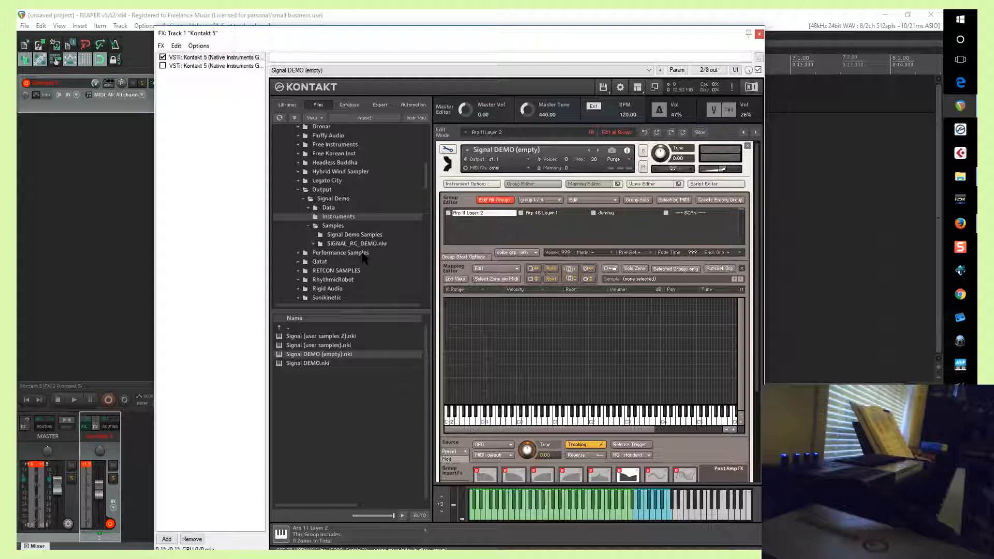
left_click(341, 253)
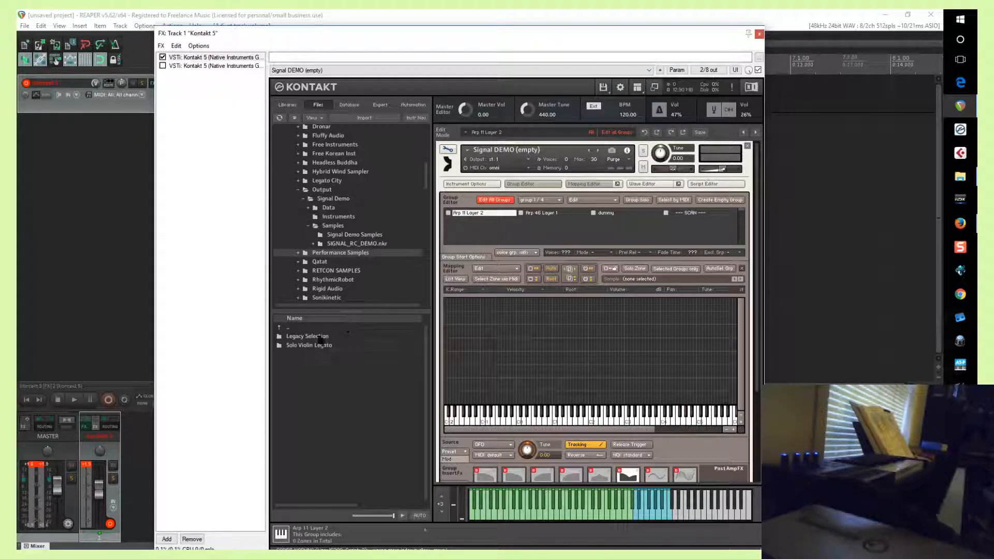
scroll("down", 3)
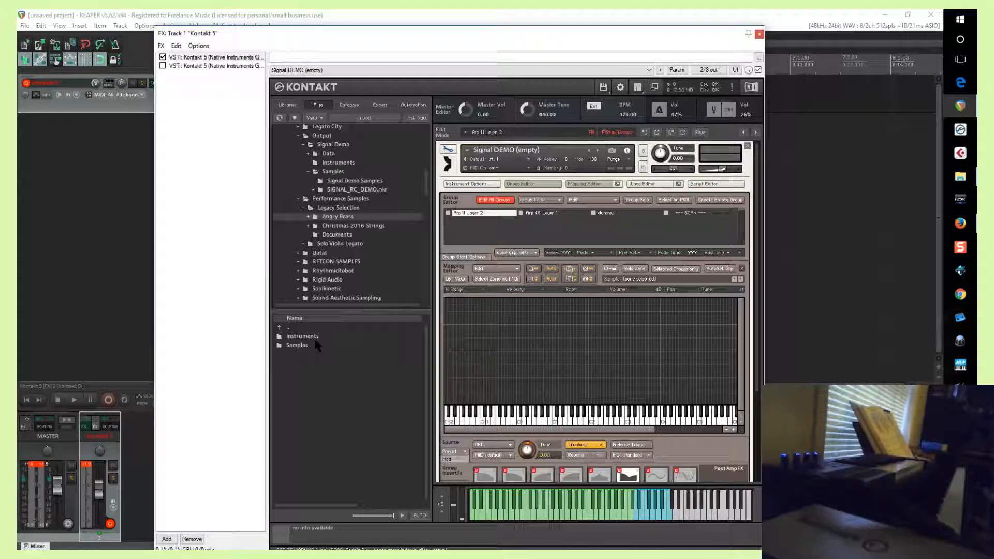
left_click(339, 217)
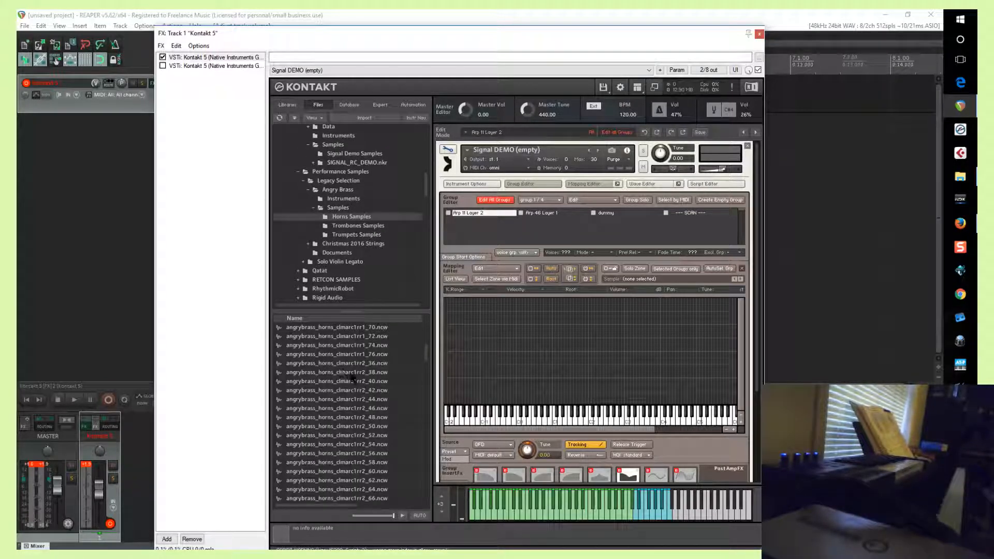
left_click(337, 372)
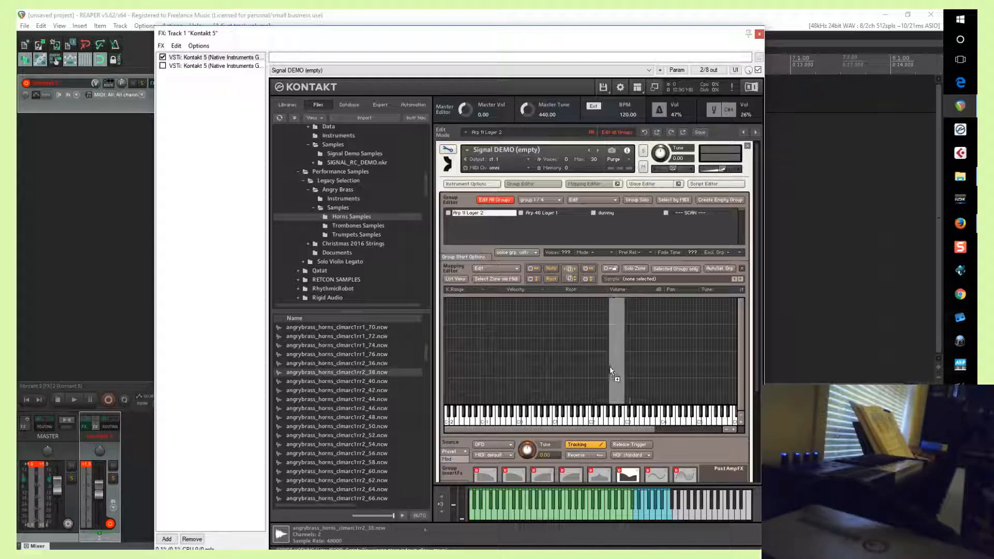
left_click(628, 356)
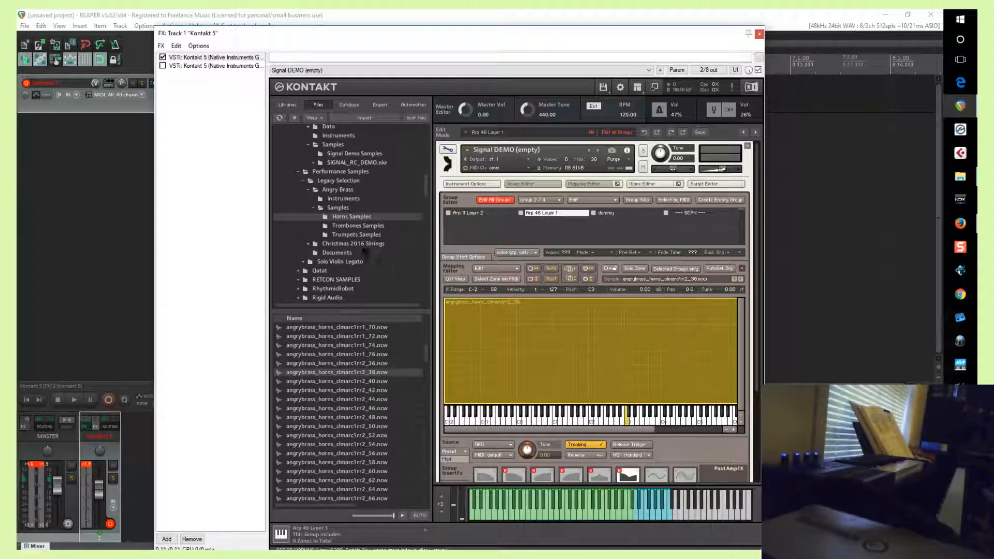
left_click(358, 224)
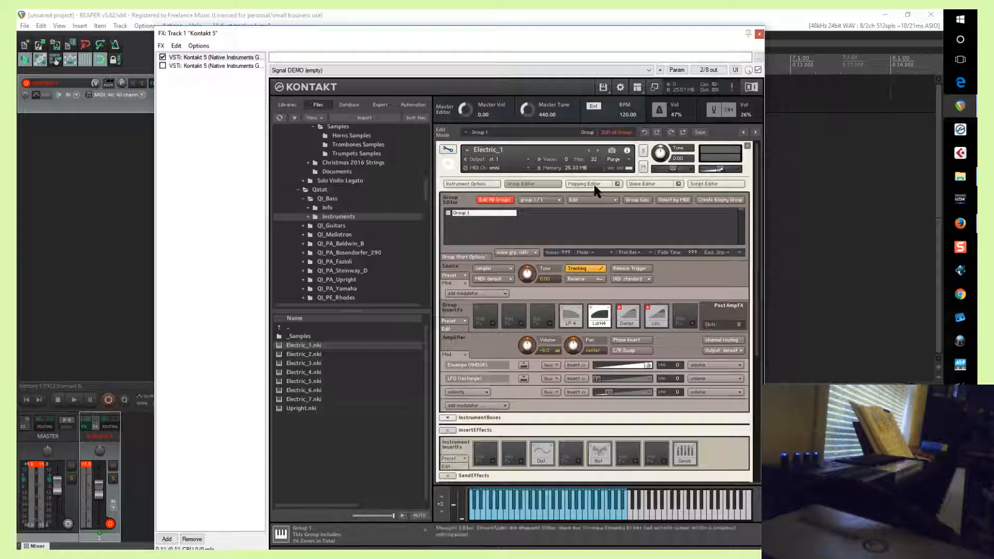
Show the Qatat Electric_1 bass instrument's zone map in the Mapping Editor.
left_click(591, 184)
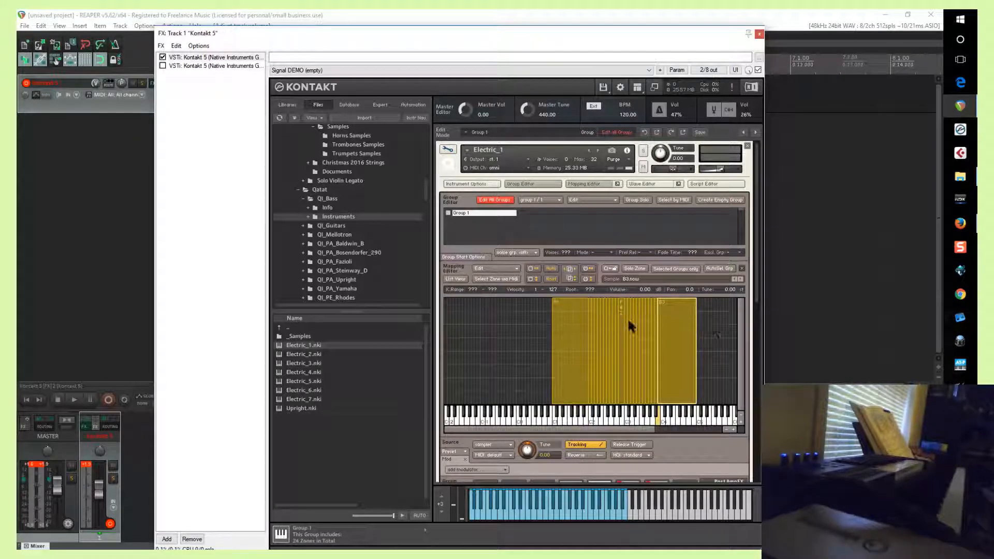
mouse_move(647, 328)
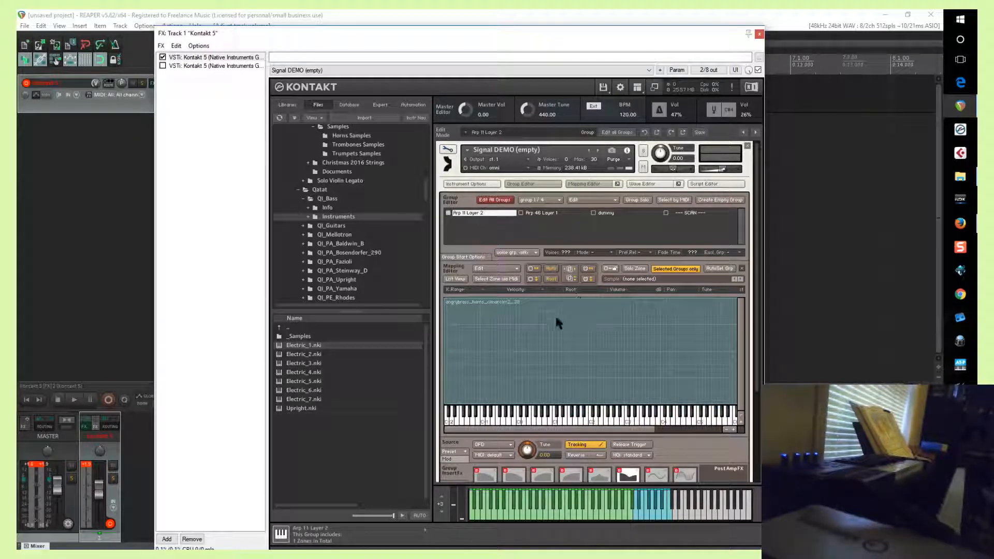
Dismiss the zone actions menu and exit edit mode to Signal DEMO (empty)'s performance panel.
right_click(558, 324)
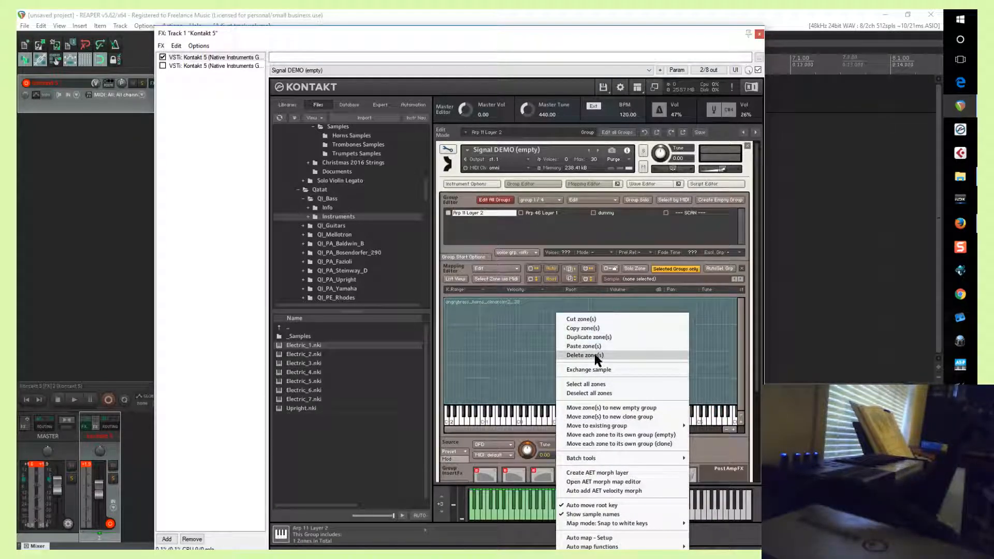
mouse_move(589, 337)
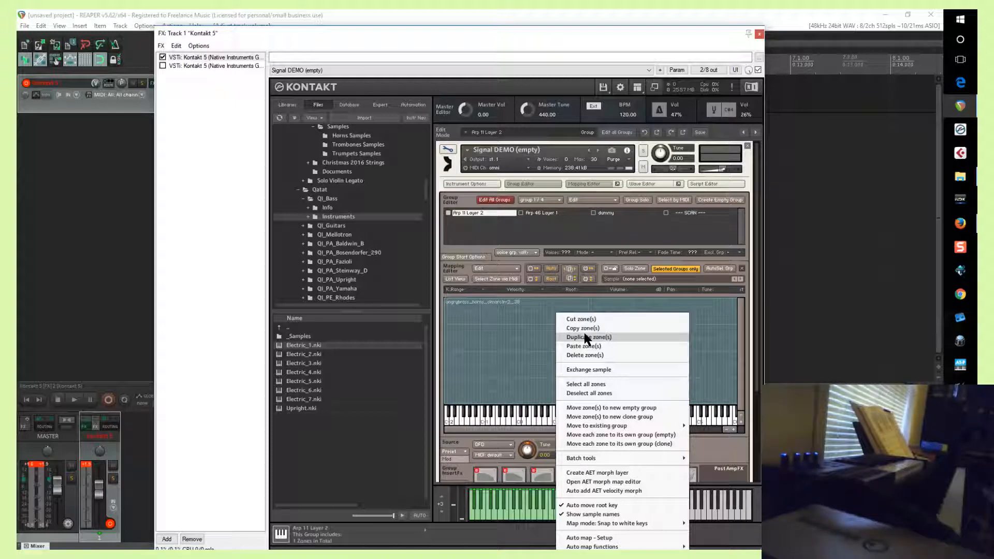
mouse_move(583, 346)
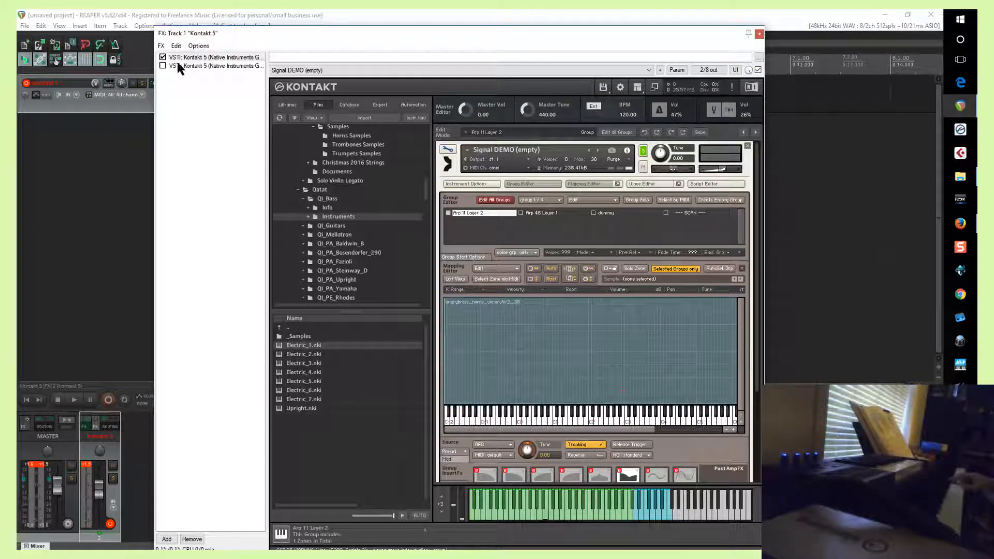
left_click(216, 57)
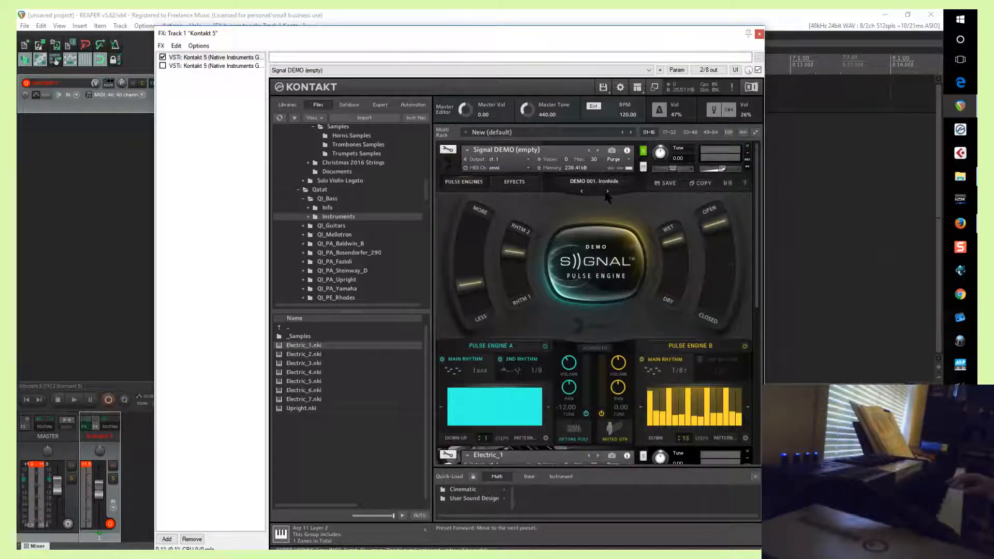
Enter Edit mode on Signal DEMO (empty) and focus its Group Editor listing the Arp groups.
left_click(608, 191)
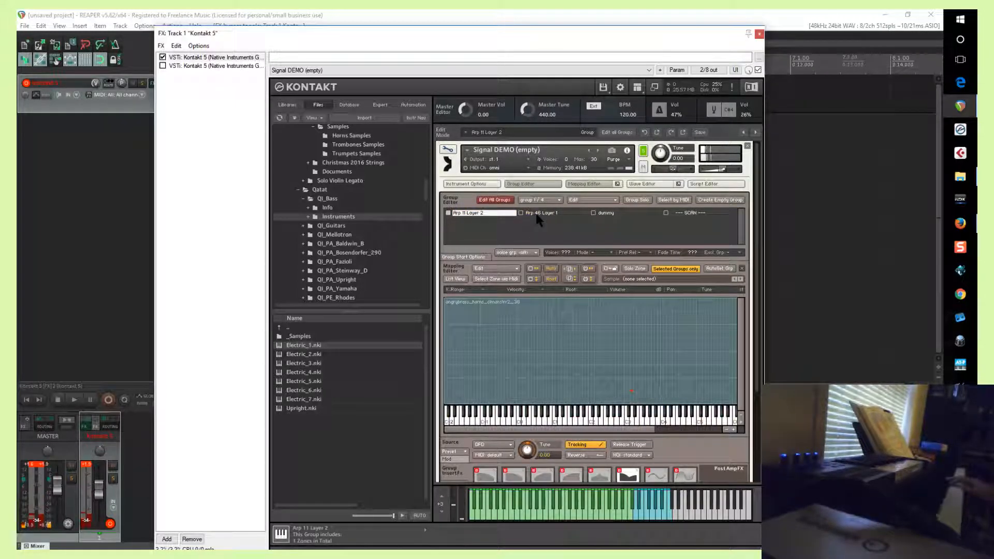
left_click(482, 212)
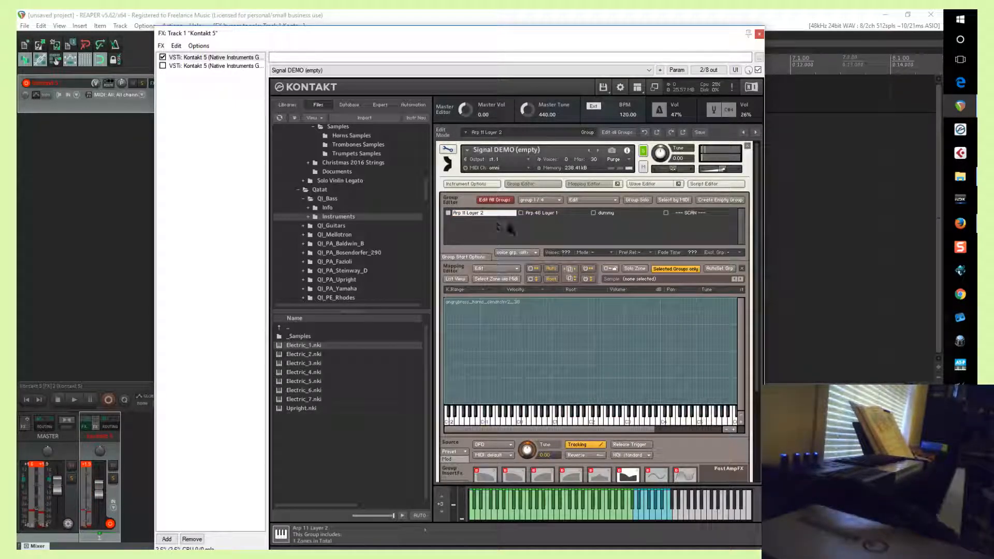
Paste the copied trombone zones into Arp 46 Layer 1 via the Mapping Editor's Paste zone(s).
right_click(514, 317)
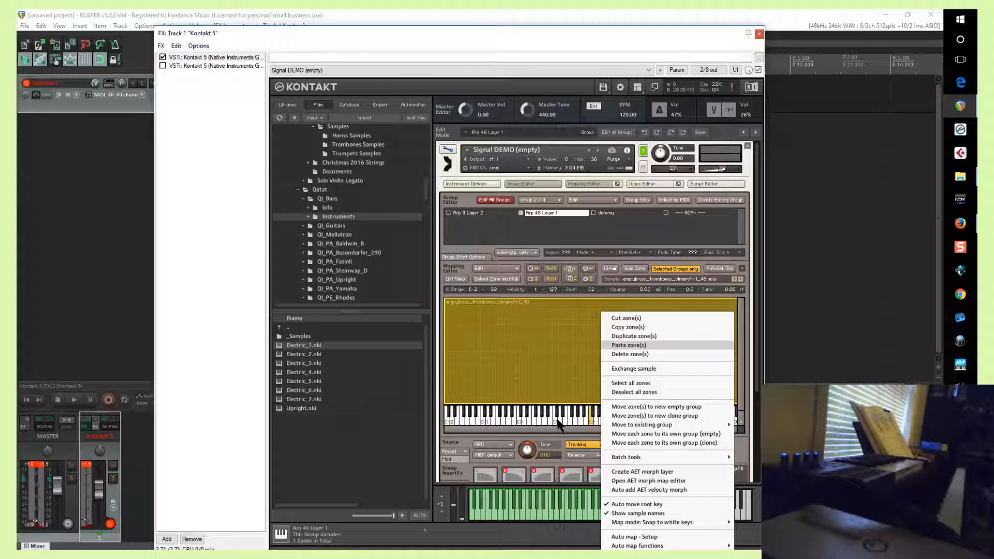
left_click(629, 344)
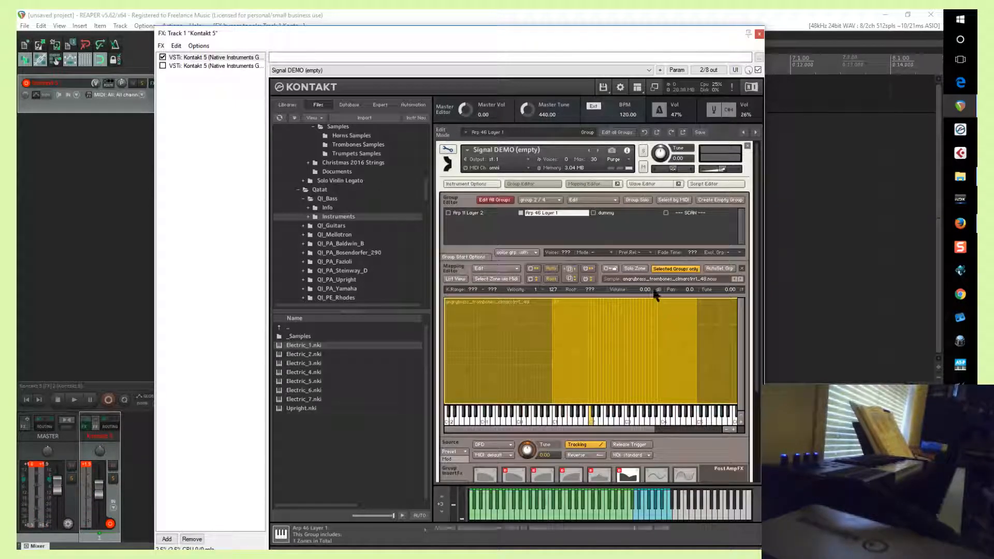
mouse_move(631, 329)
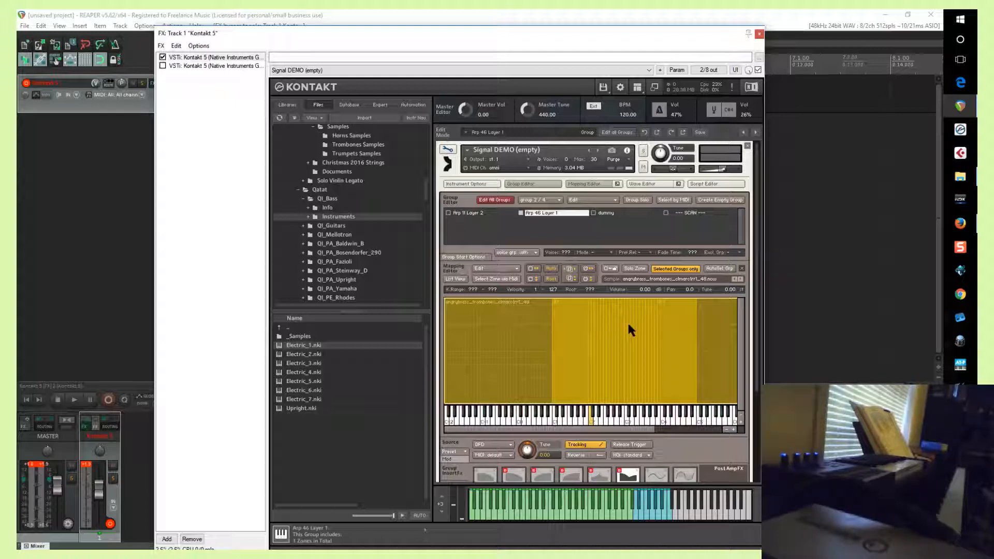
mouse_move(583, 328)
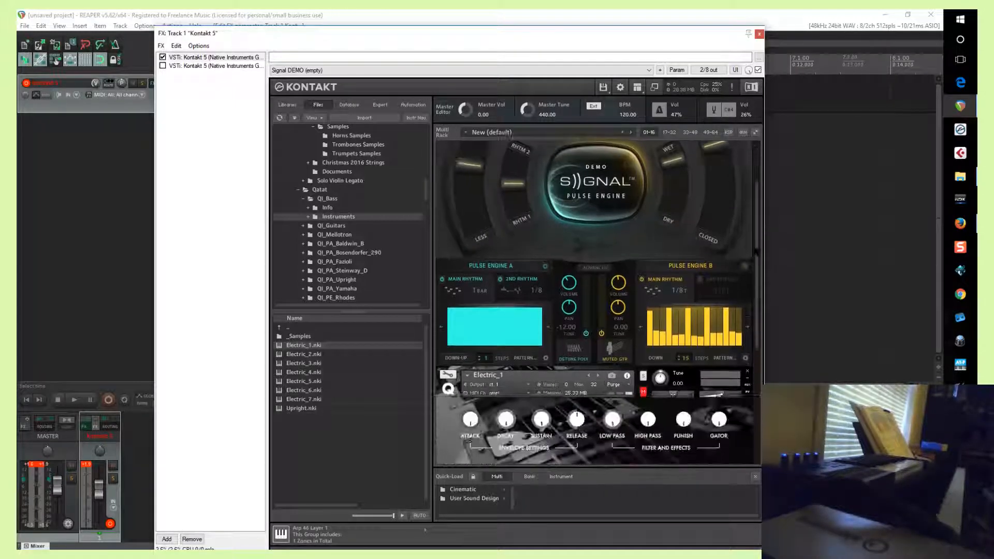
Re-enter Edit mode on Signal DEMO (empty) and select the Arp 11 Layer 2 group to inspect its zones.
left_click(607, 193)
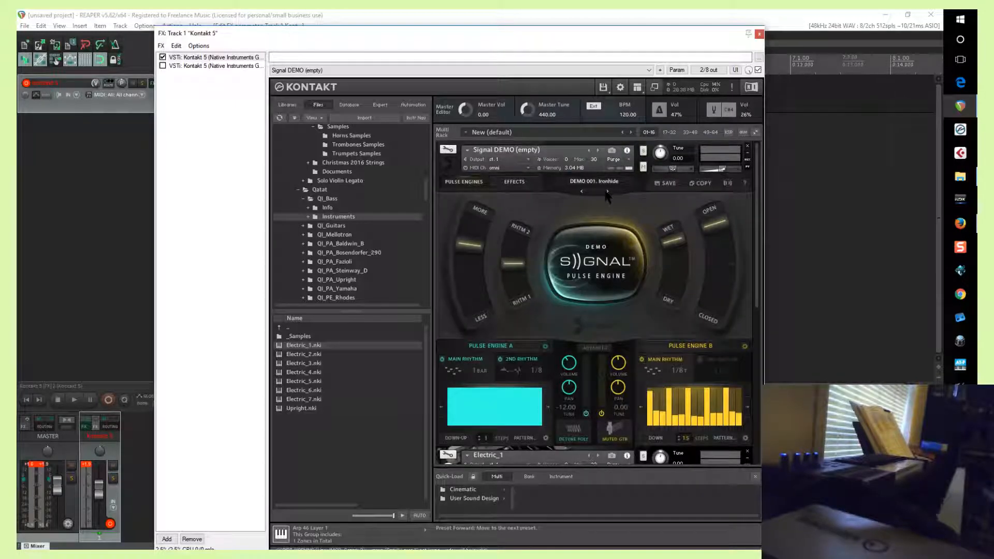
left_click(607, 192)
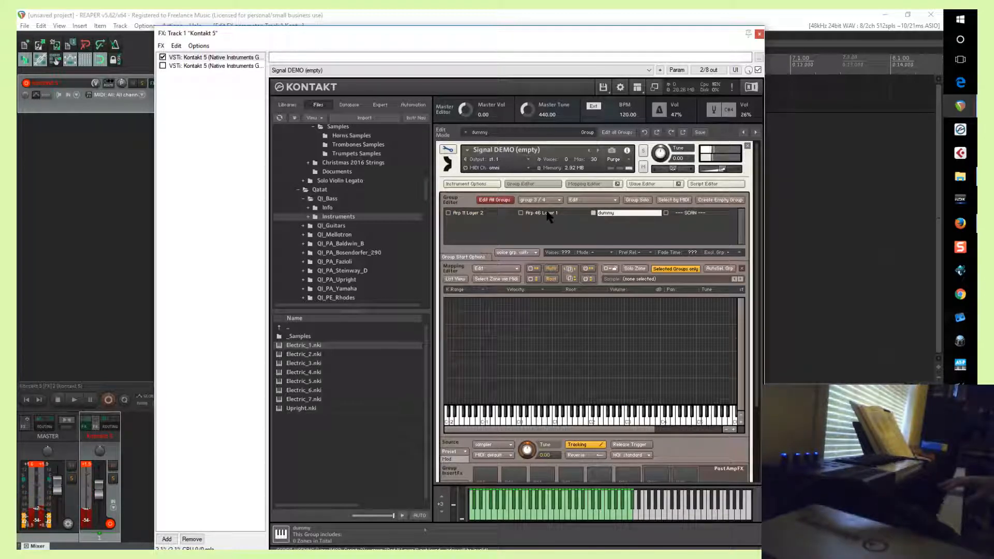
left_click(469, 212)
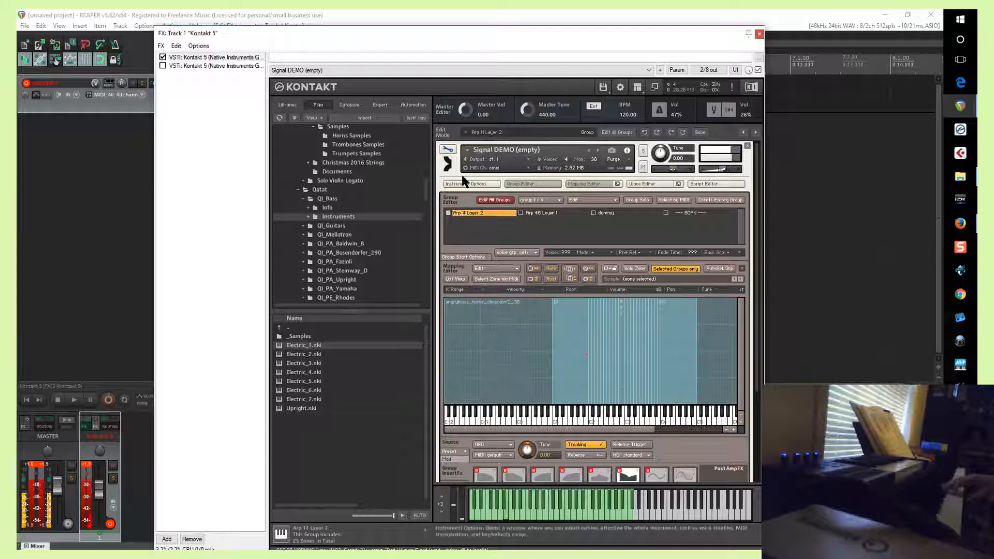